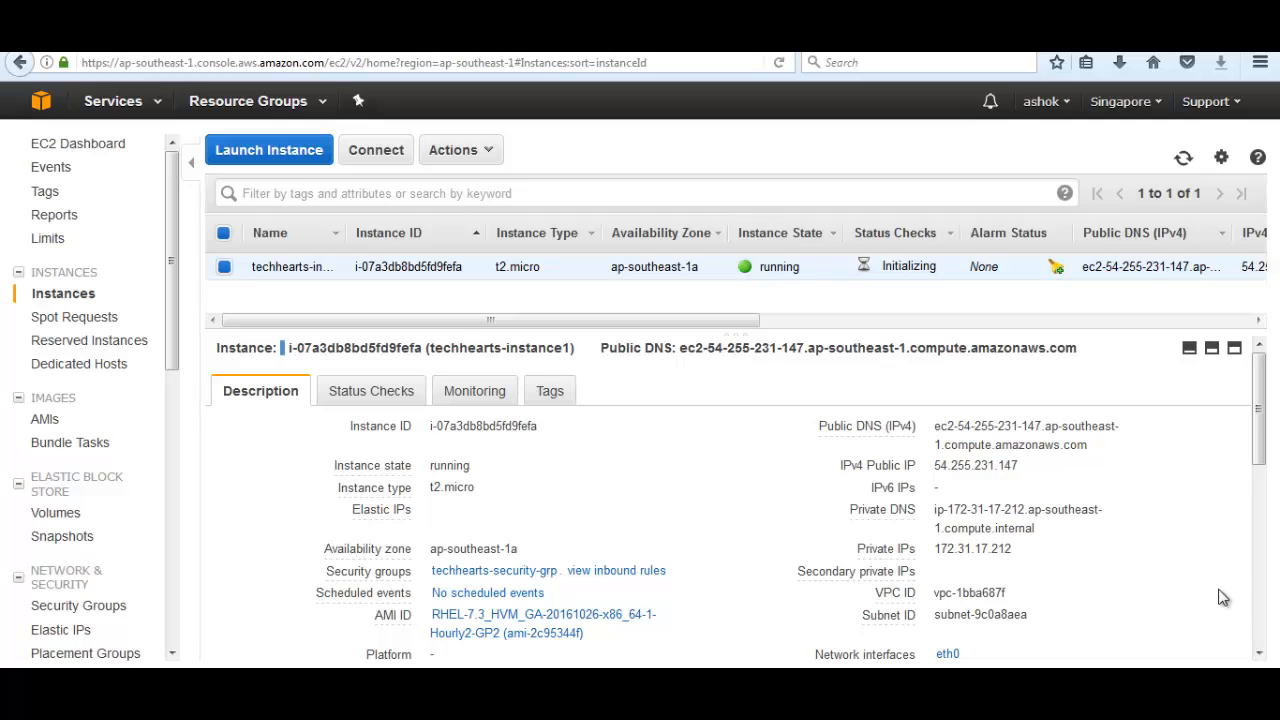
{"action": "mouse_move", "coordinate": [808, 576]}
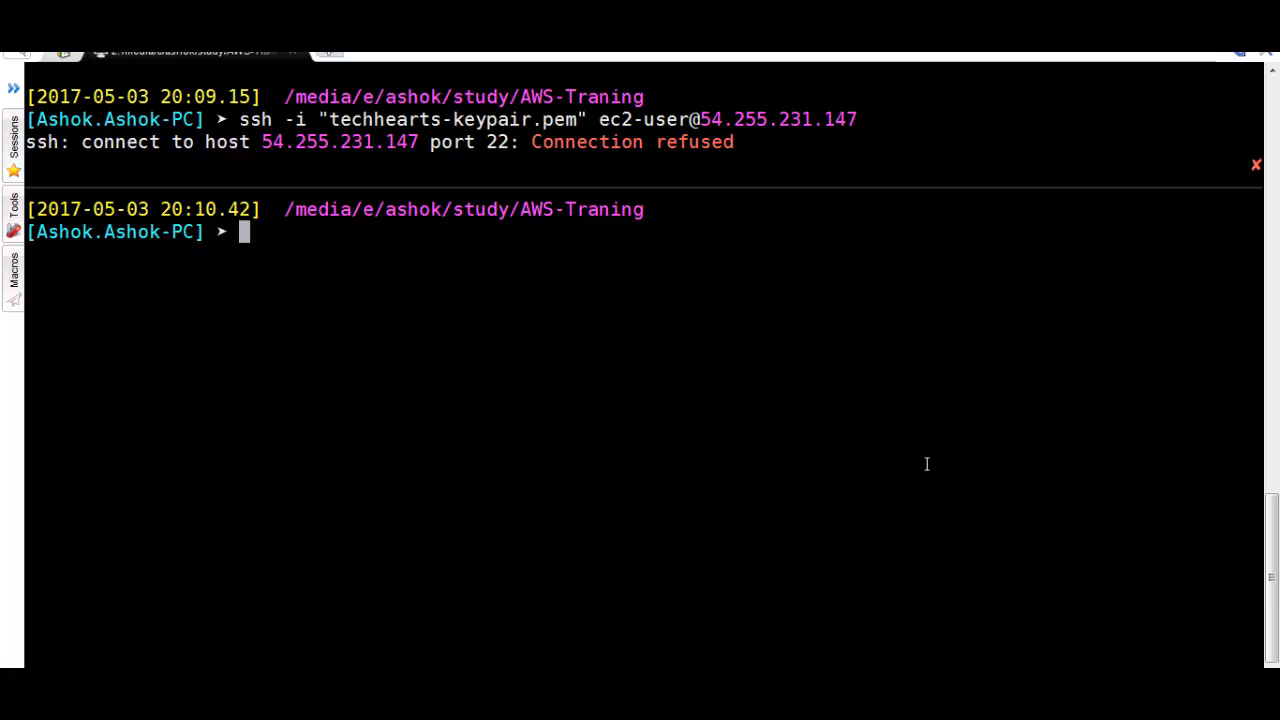
Check port 22 on 54.255.231.147 with nc -zv, which is refused.
{"action": "type", "text": "nc -zv 54.255.231.147 22"}
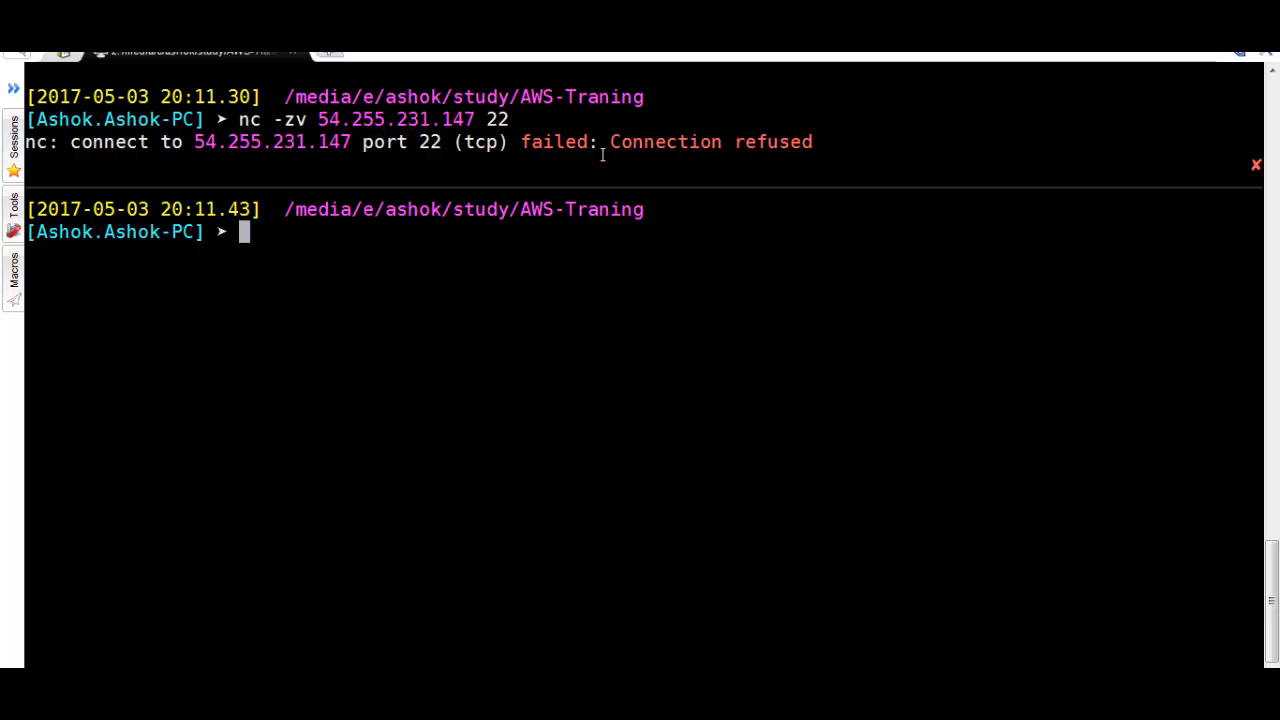
{"action": "mouse_move", "coordinate": [675, 171]}
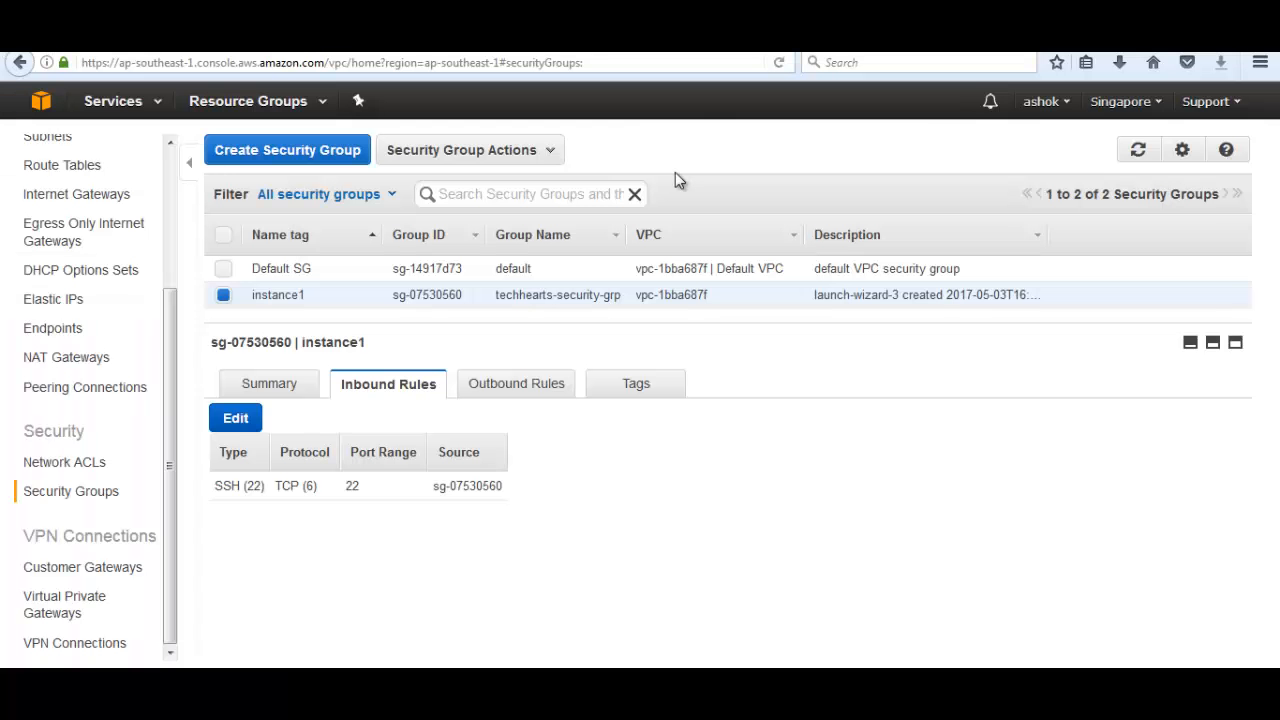
{"action": "mouse_move", "coordinate": [240, 310]}
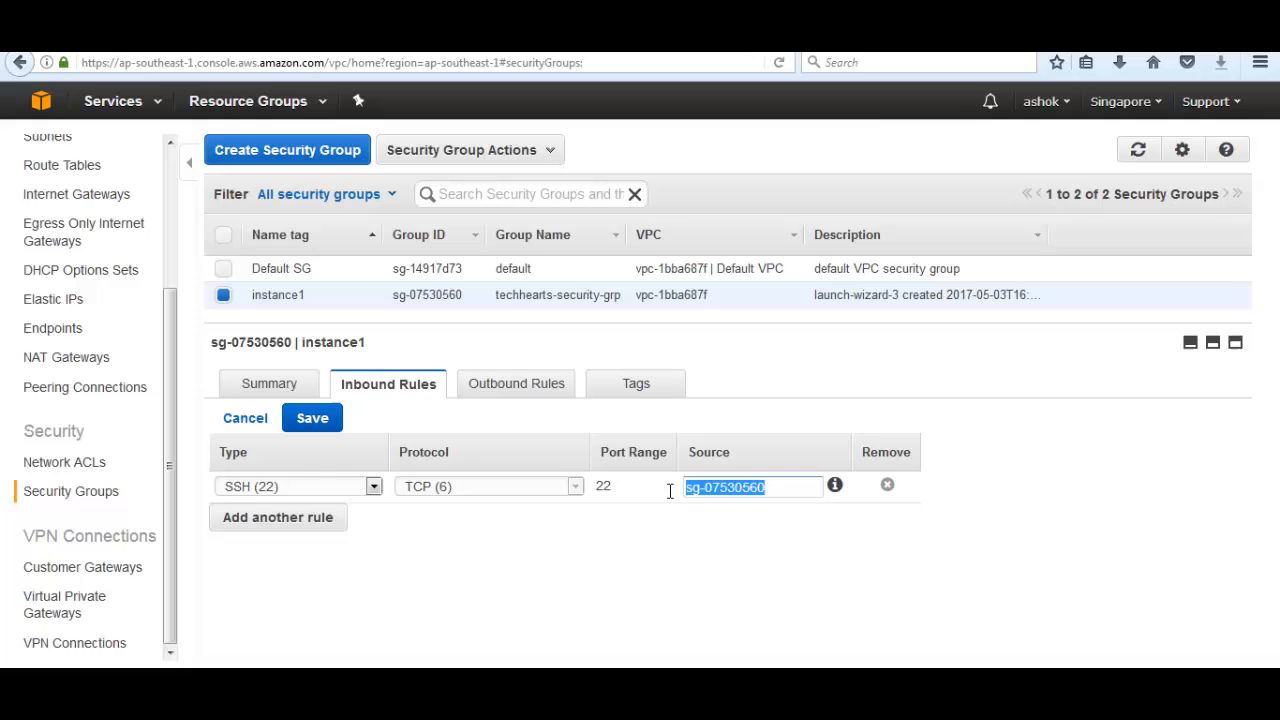
Set the SSH inbound rule source to 0.0.0.0/0 and save it.
{"action": "type", "text": "0.0.0"}
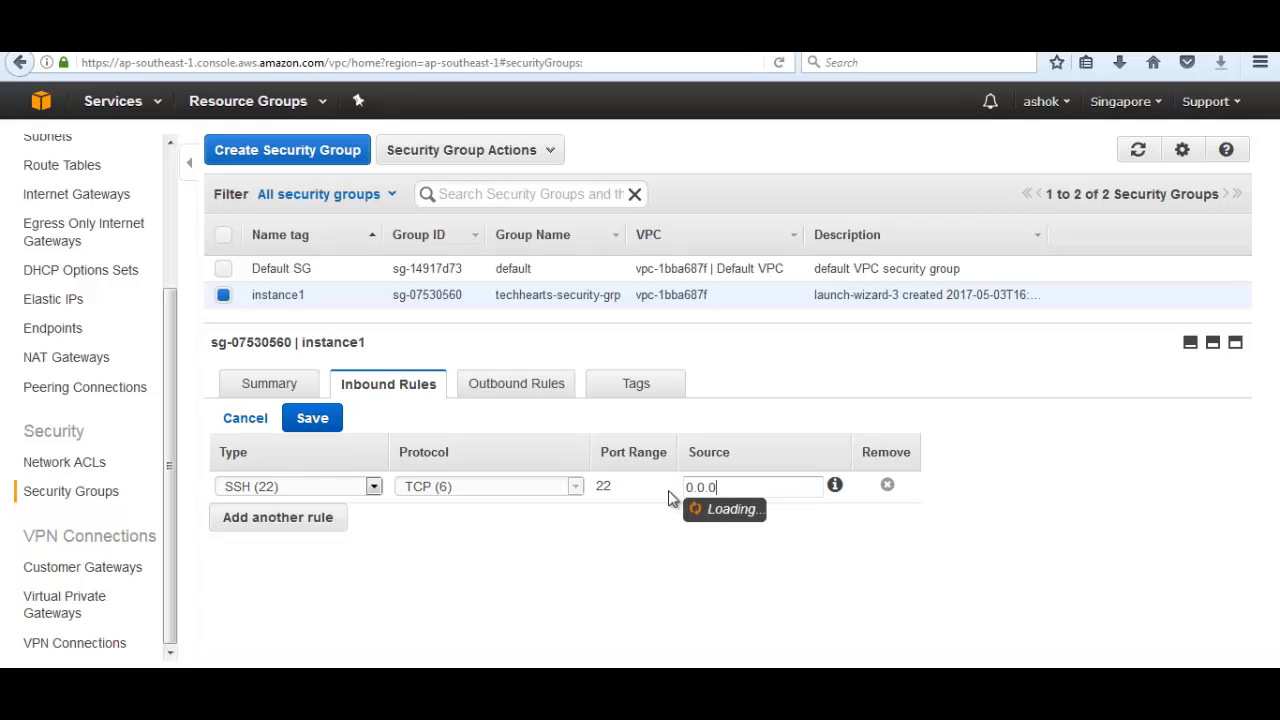
{"action": "left_click", "coordinate": [312, 417]}
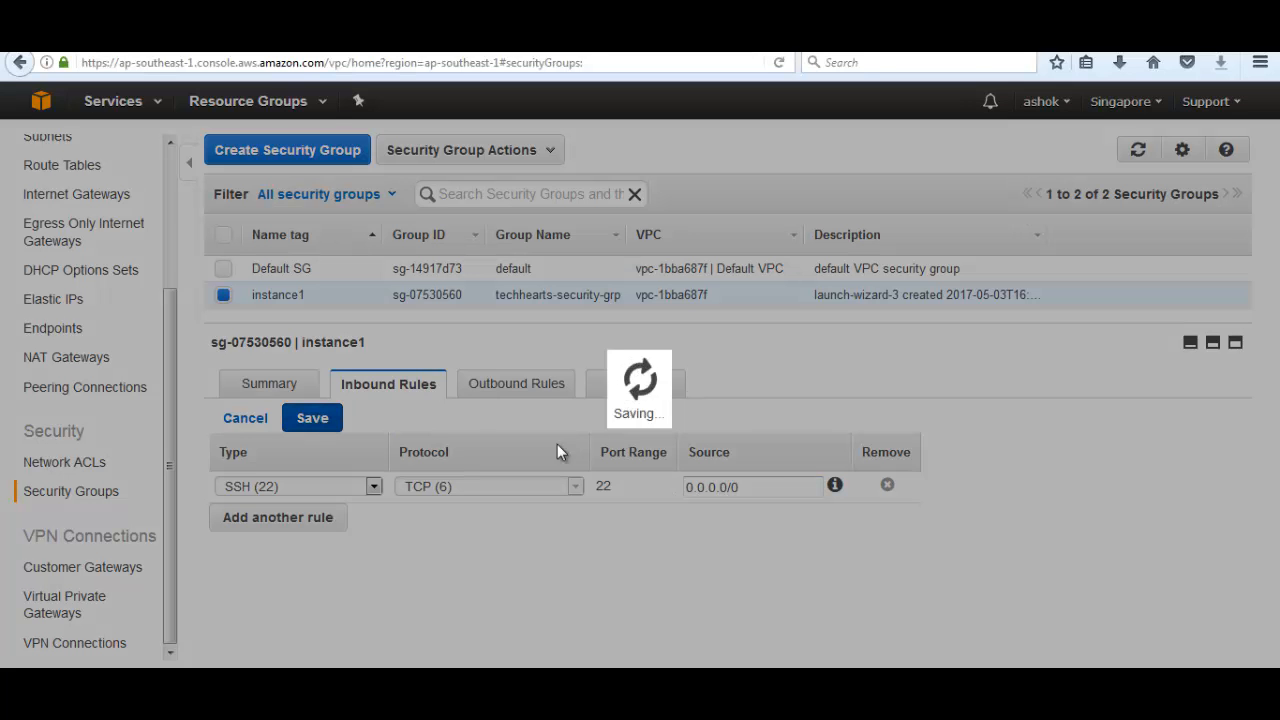
{"action": "left_click", "coordinate": [312, 417]}
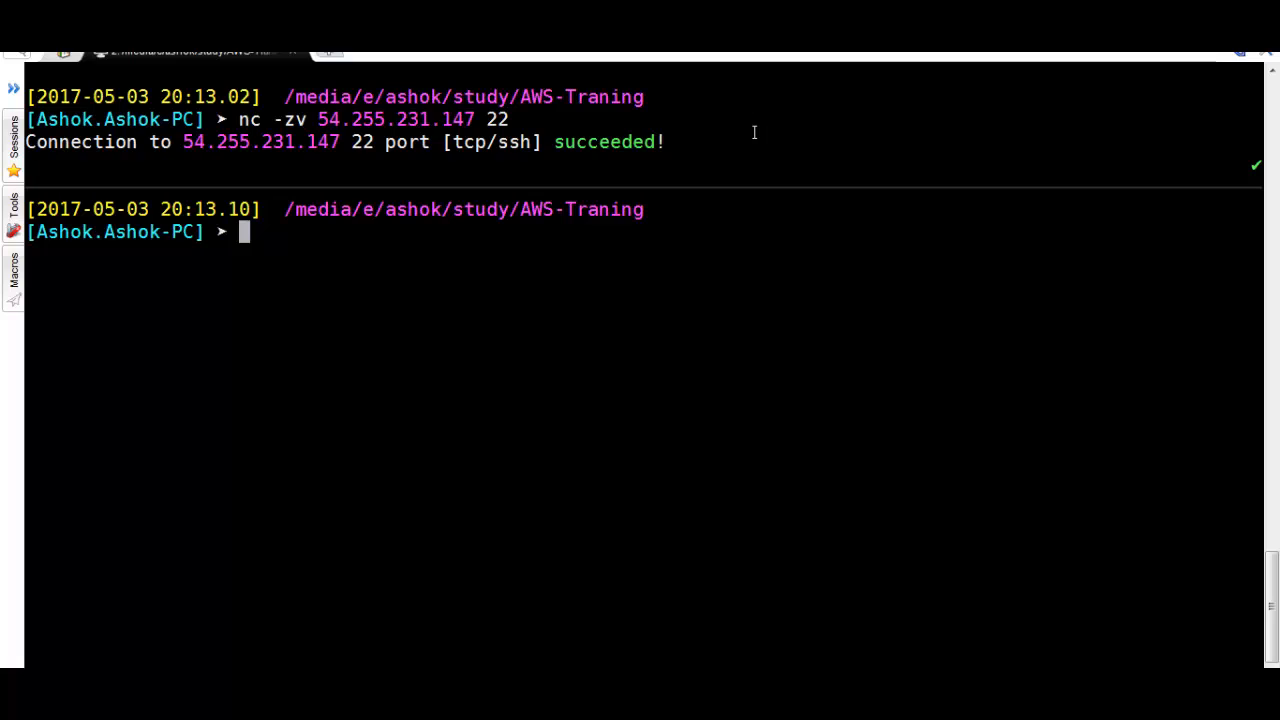
{"action": "mouse_move", "coordinate": [386, 123]}
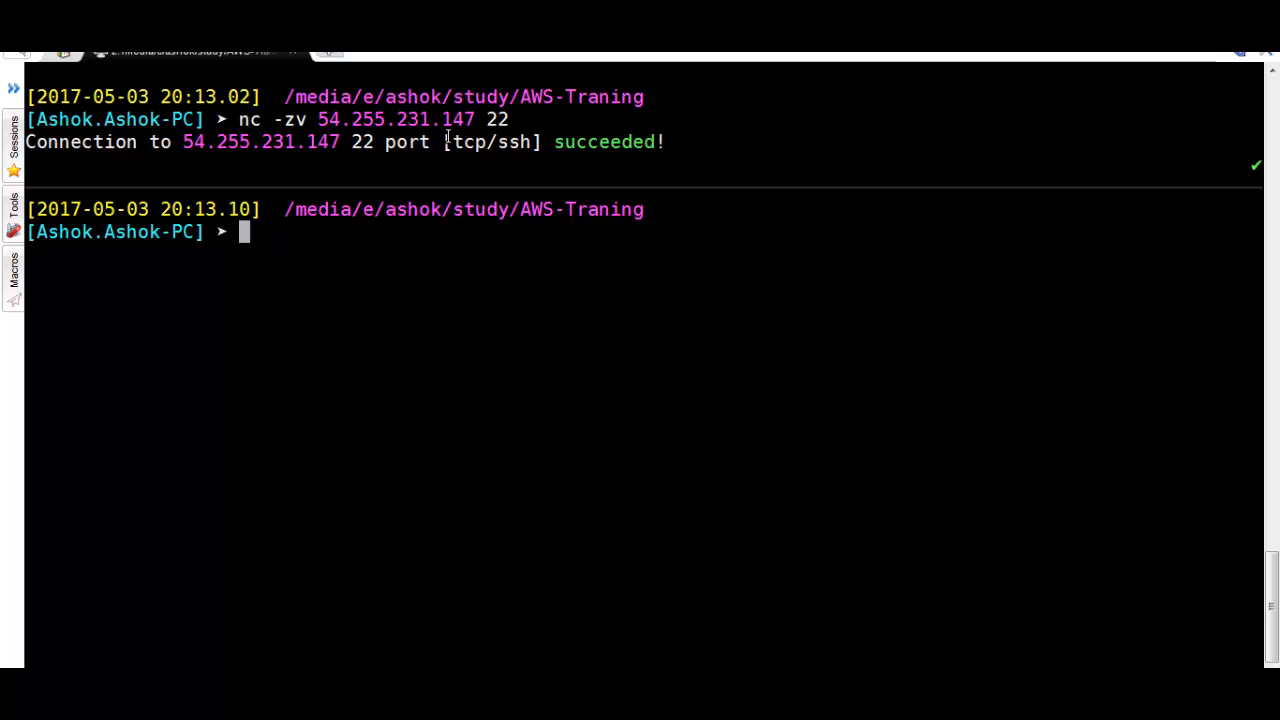
SSH into the instance with techhearts-keypair.pem and run df and ifconfig.
{"action": "type", "text": "ssh -i \"techhearts-keypair.pem\" ec2-user@54.255.231.147"}
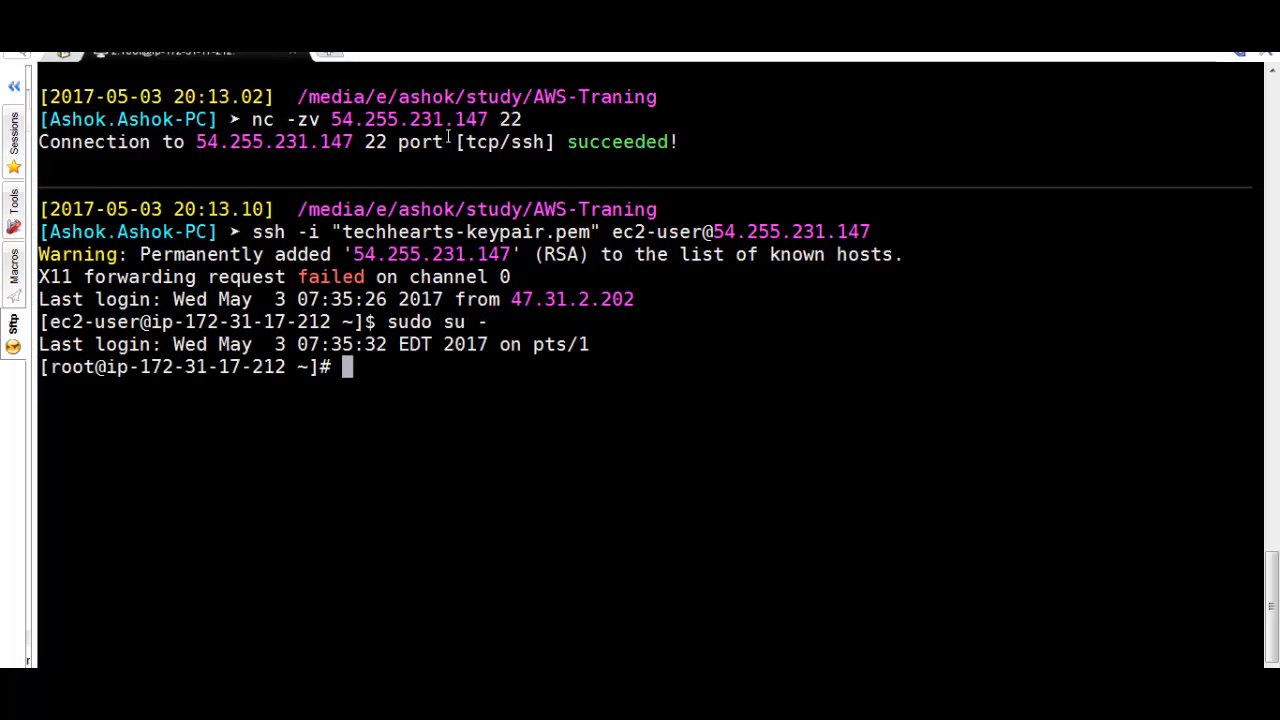
{"action": "type", "text": "df -h"}
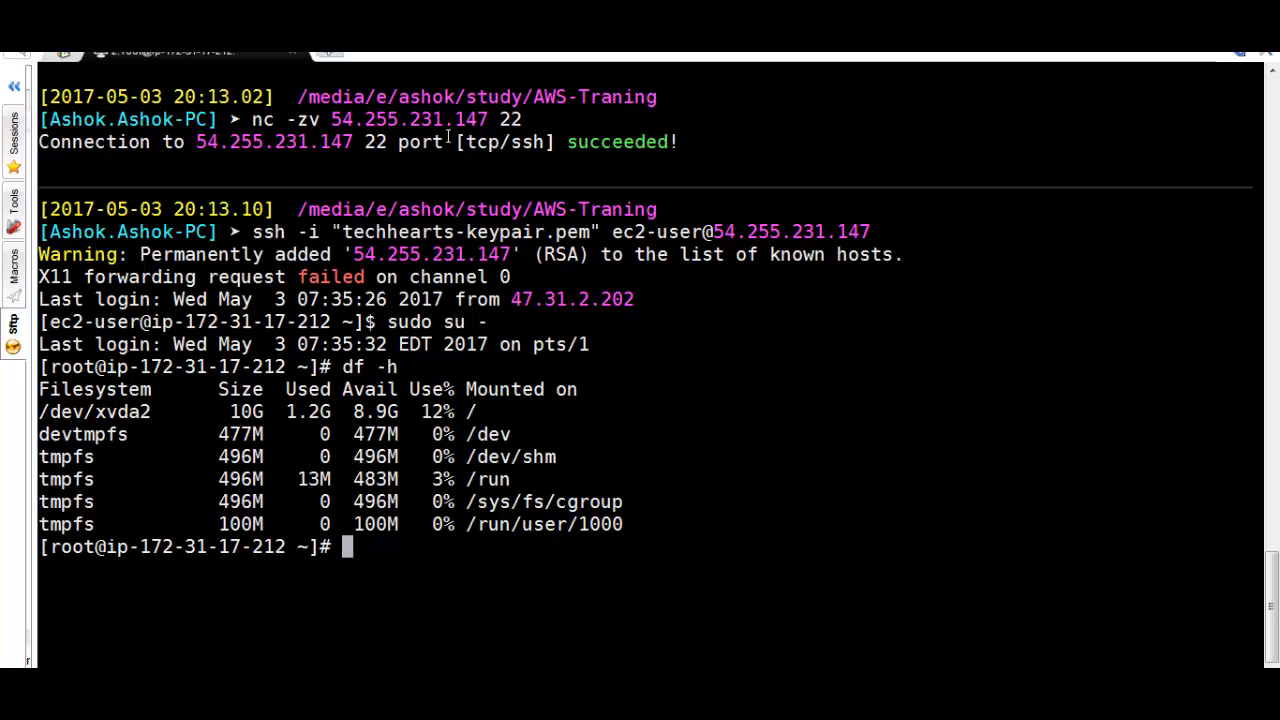
{"action": "type", "text": "ifconfig"}
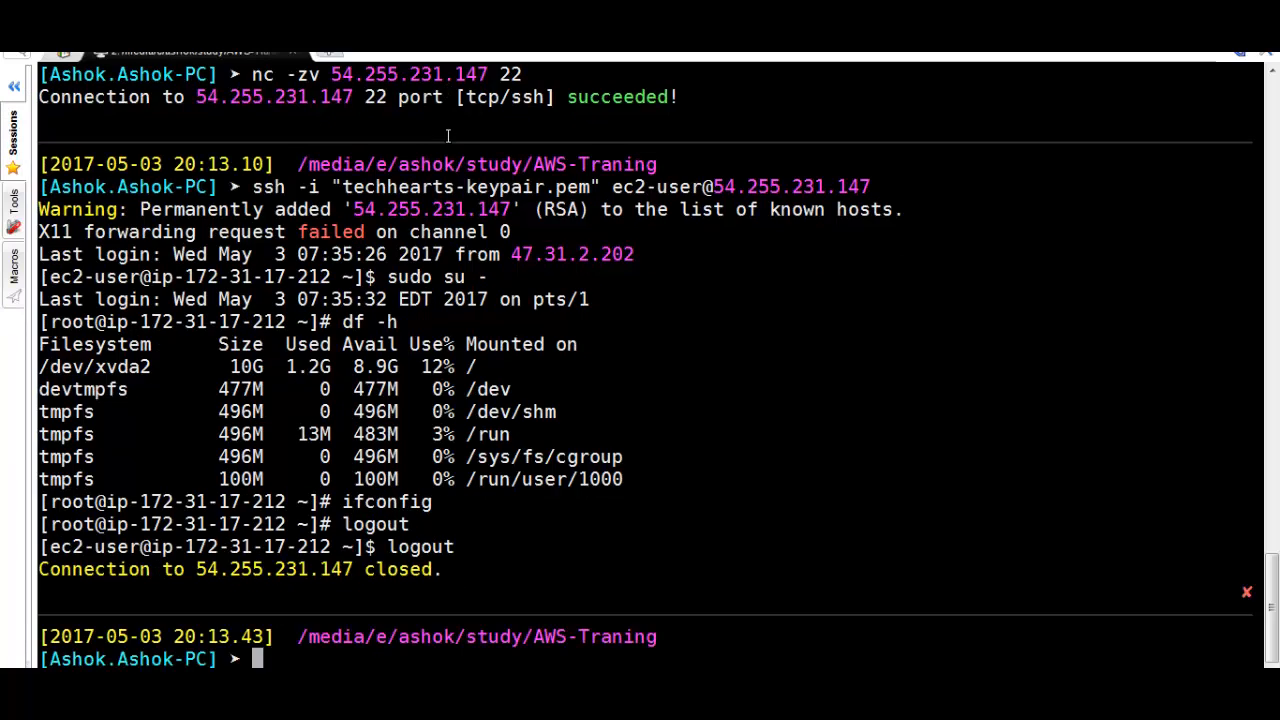
Retype the ssh login command and highlight the key pair file name.
{"action": "type", "text": "ssh -i \"techhearts-keypair.pem\" ec2-user@54.255.231.147"}
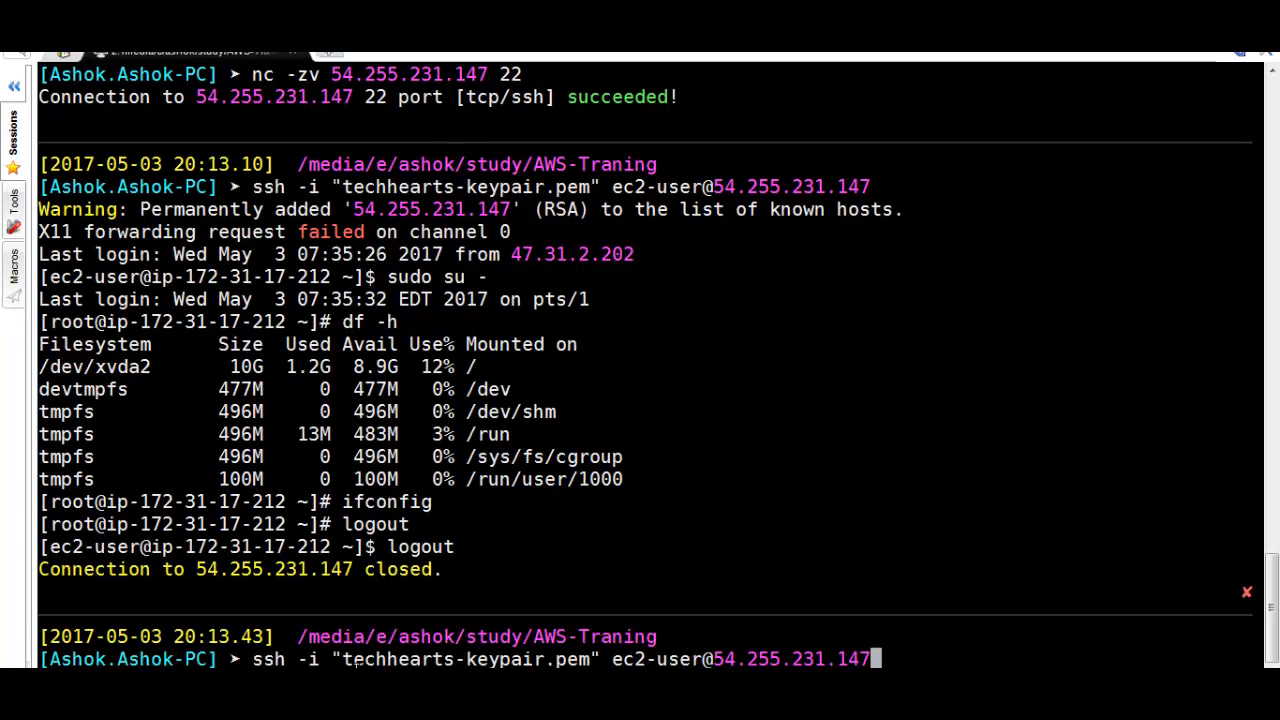
{"action": "double_click", "coordinate": [467, 659]}
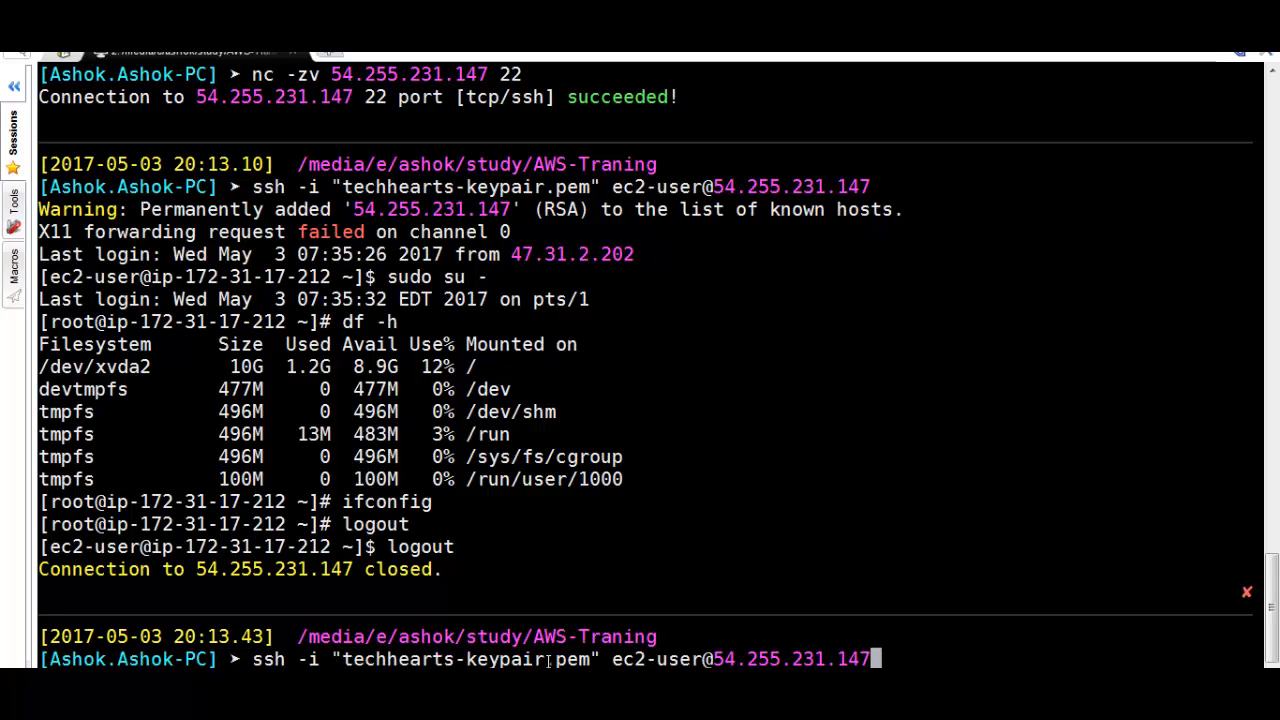
{"action": "double_click", "coordinate": [567, 659]}
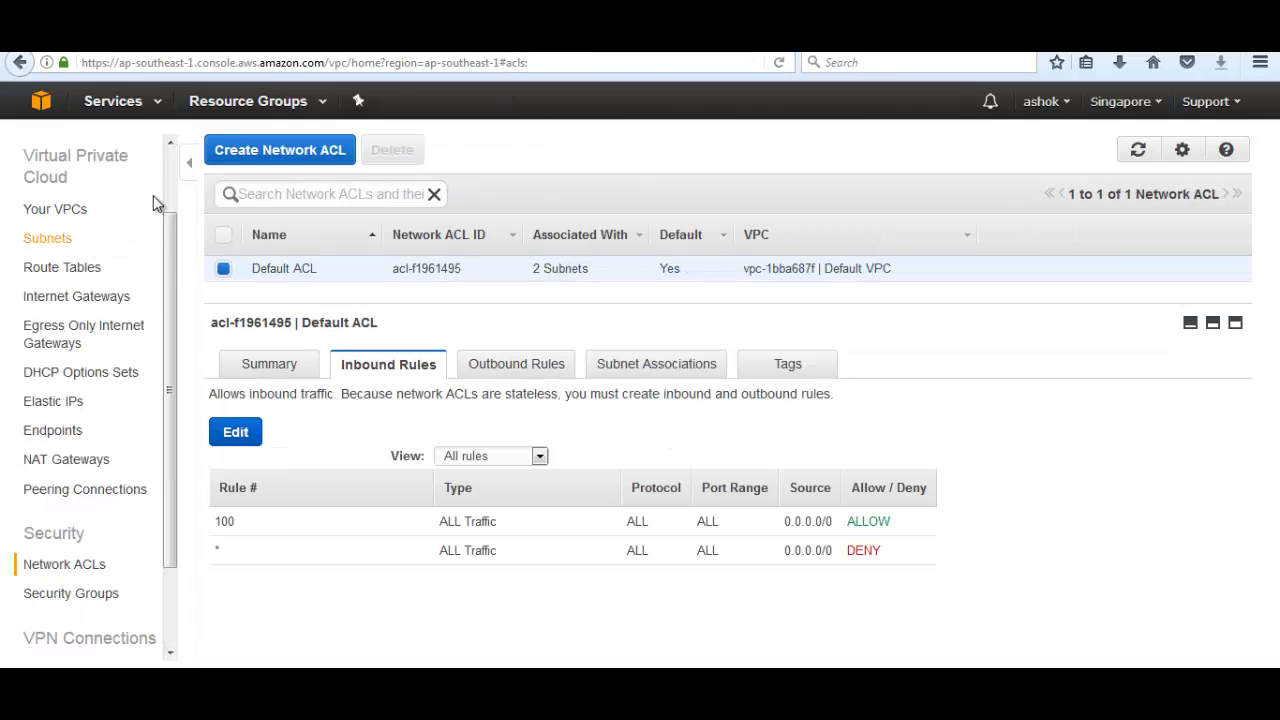
Go to the VPC service from the Services menu.
{"action": "left_click", "coordinate": [112, 100]}
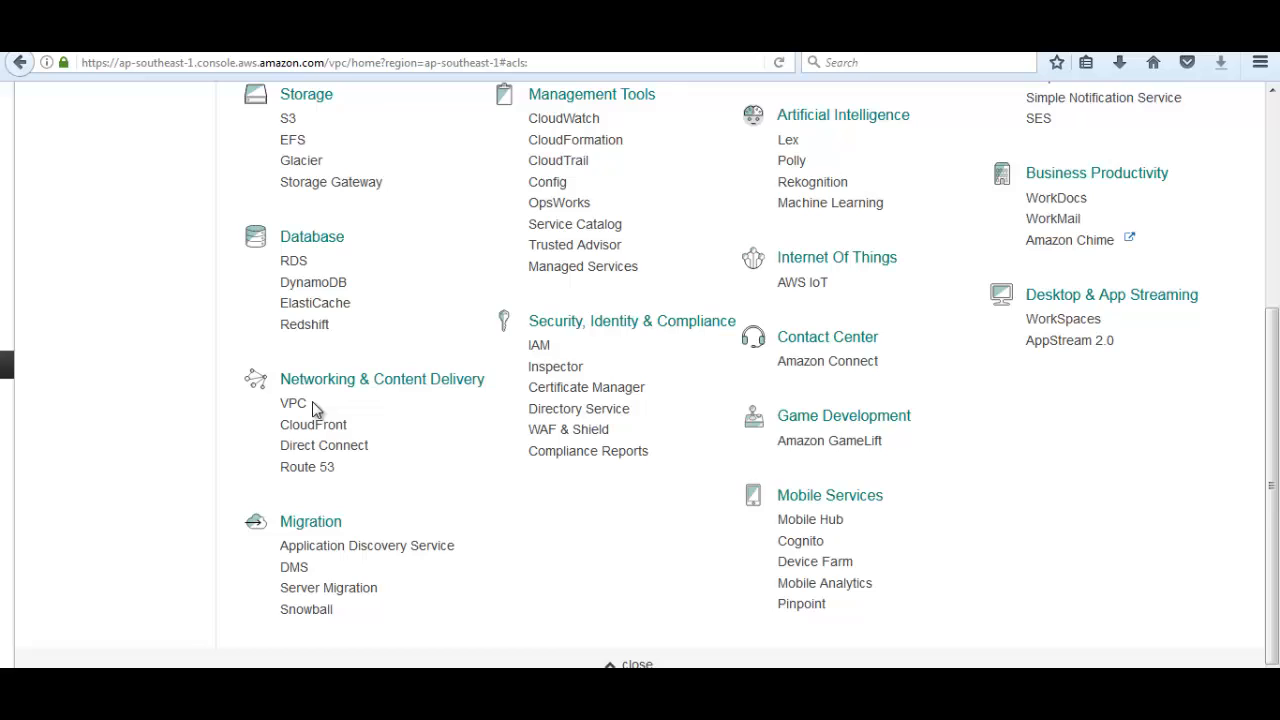
{"action": "left_click", "coordinate": [293, 402]}
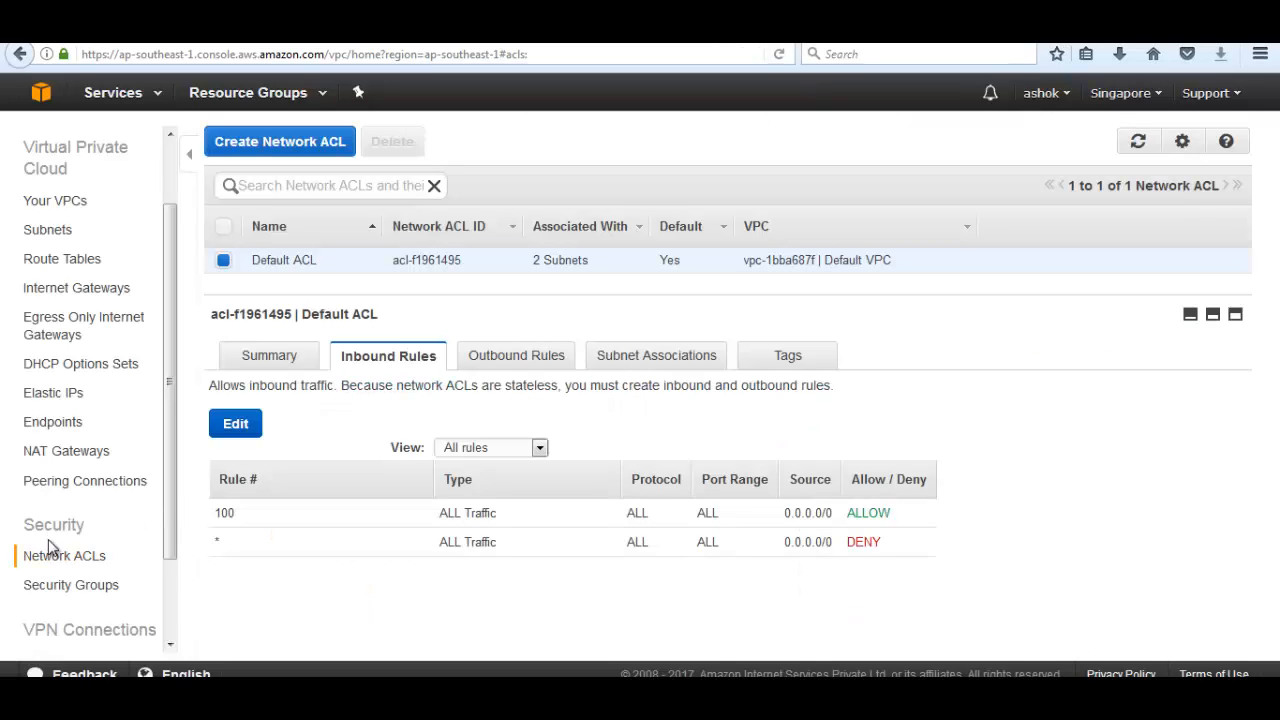
{"action": "mouse_move", "coordinate": [63, 556]}
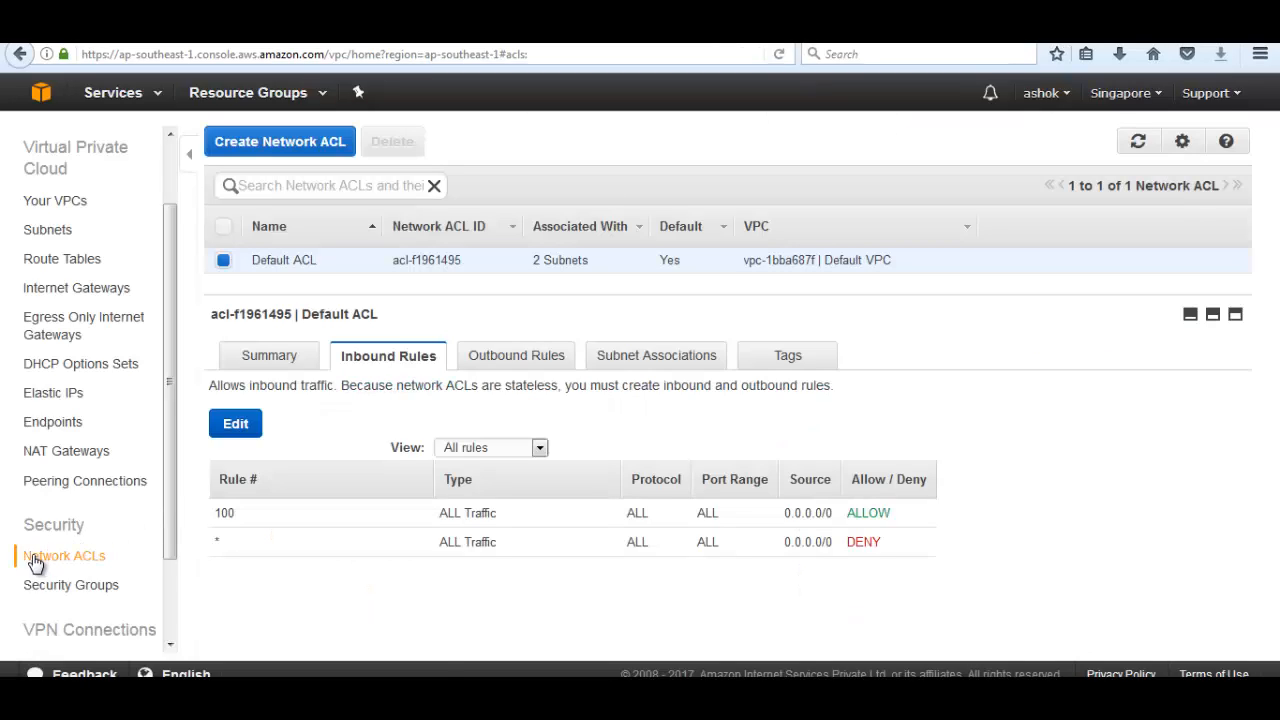
{"action": "mouse_move", "coordinate": [463, 512]}
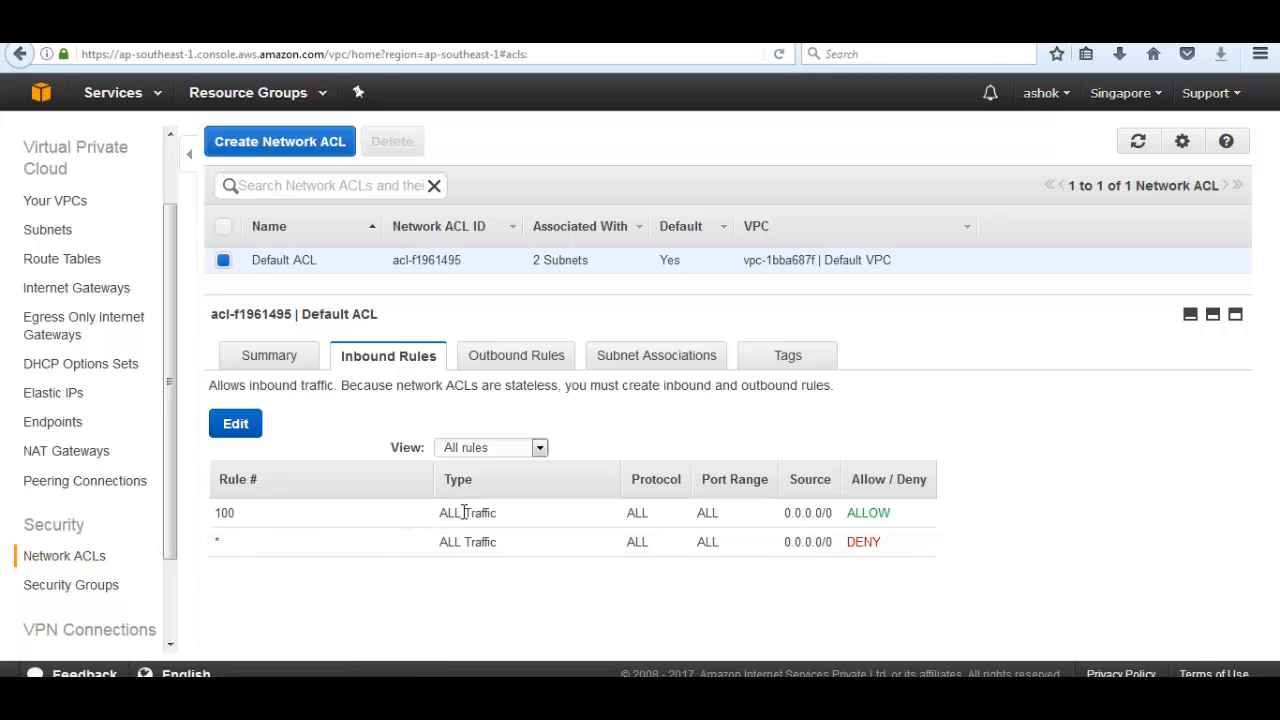
{"action": "mouse_move", "coordinate": [215, 518]}
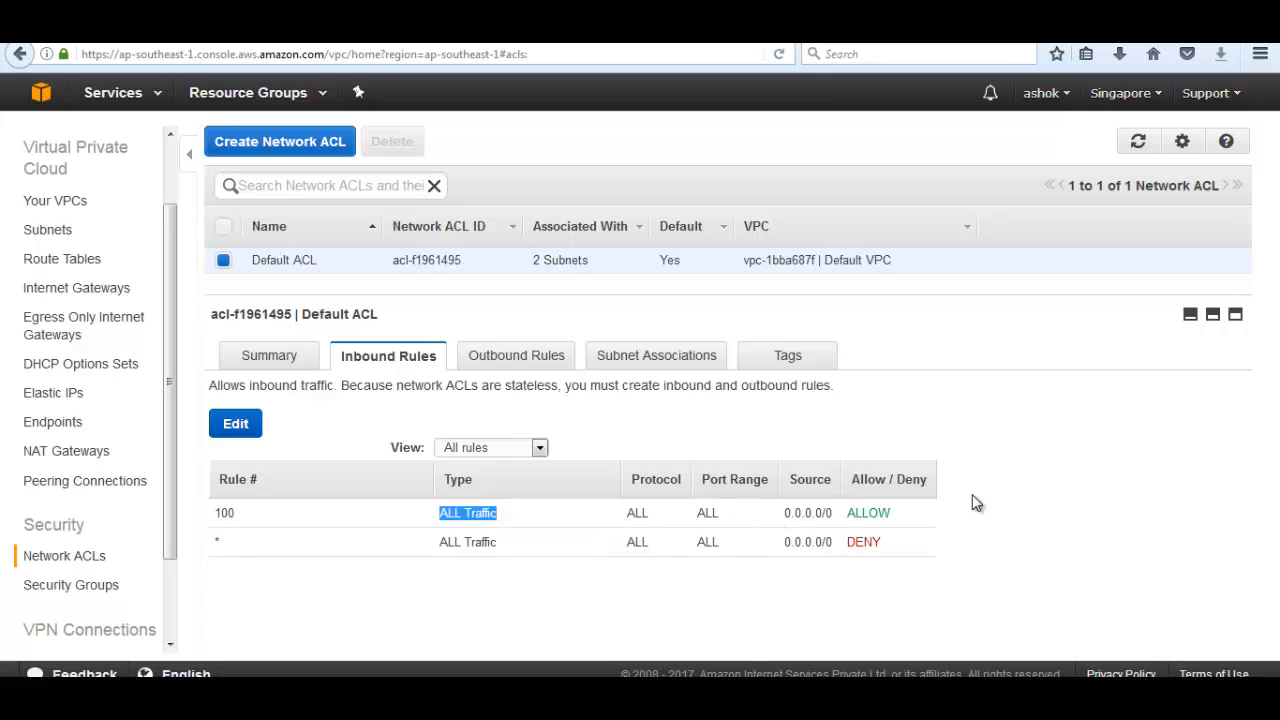
{"action": "mouse_move", "coordinate": [388, 370]}
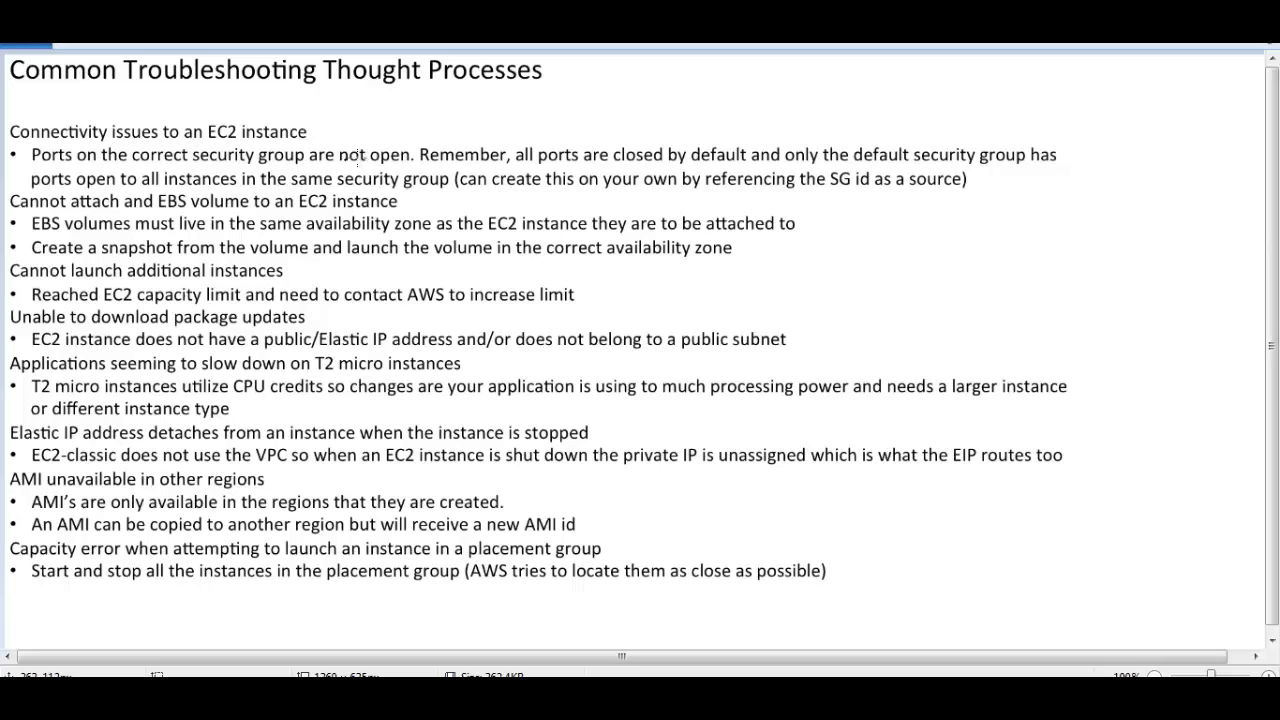
{"action": "mouse_move", "coordinate": [658, 160]}
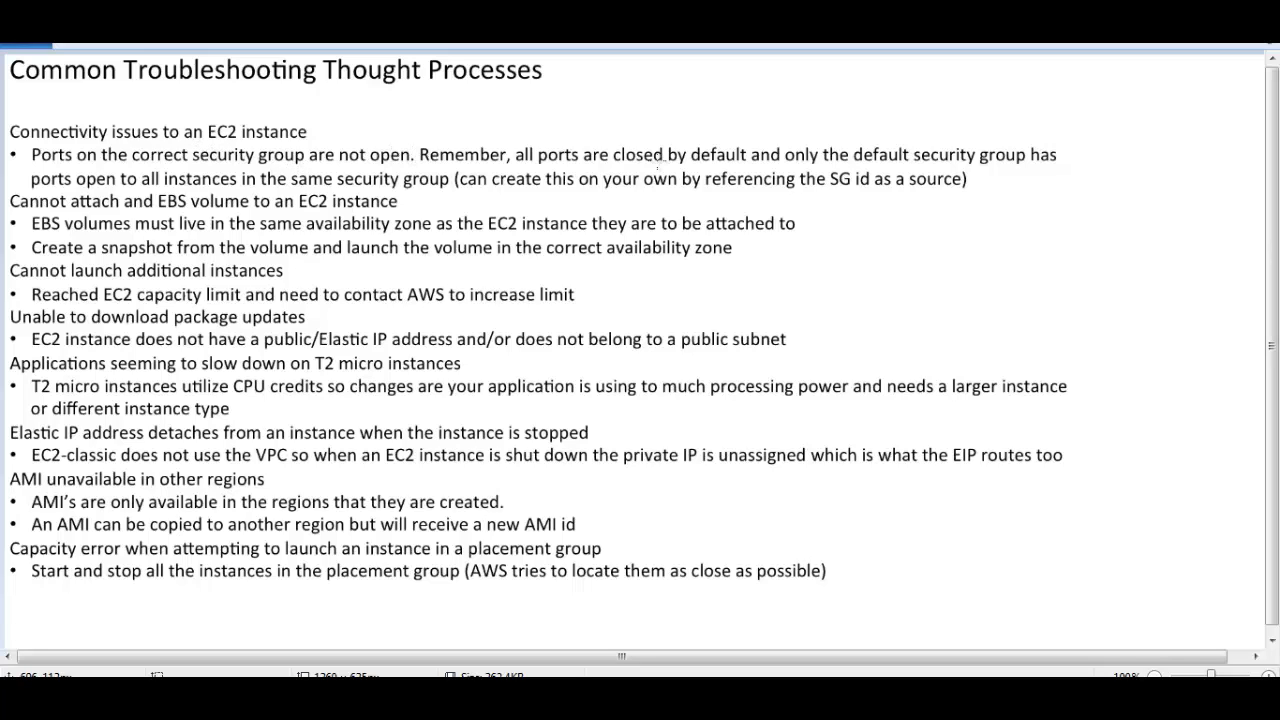
{"action": "mouse_move", "coordinate": [912, 160]}
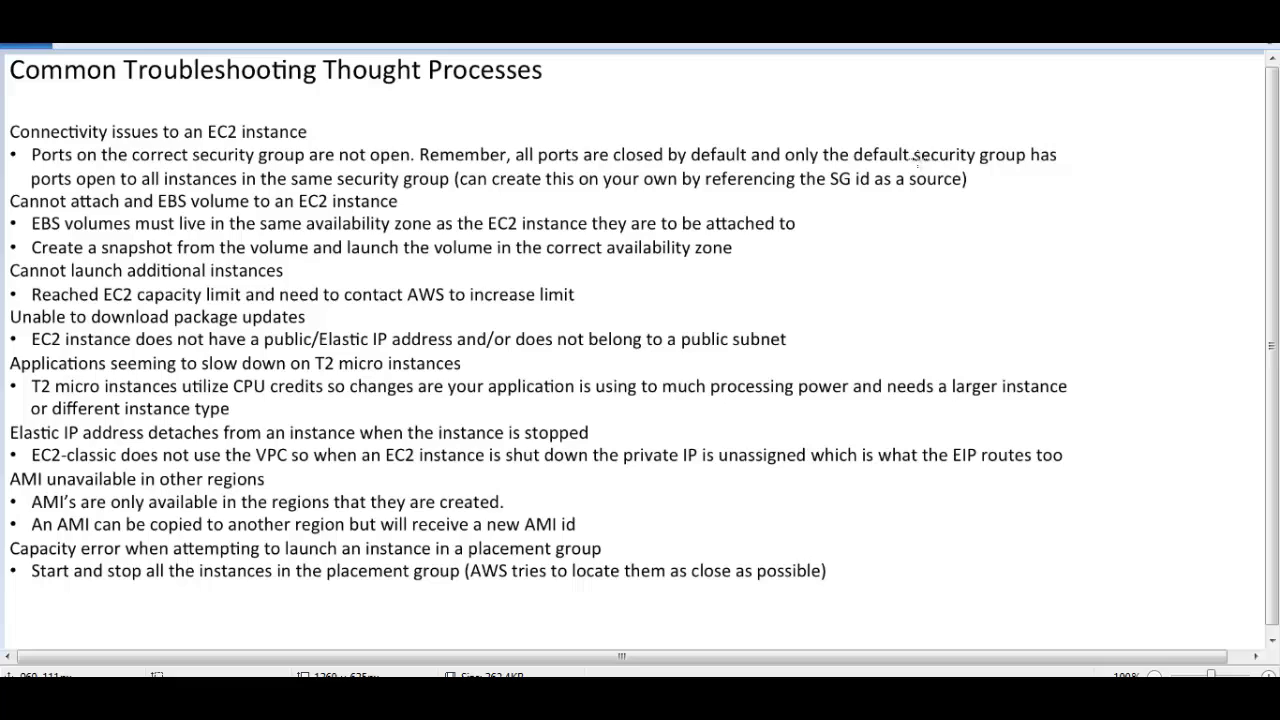
{"action": "mouse_move", "coordinate": [5, 195]}
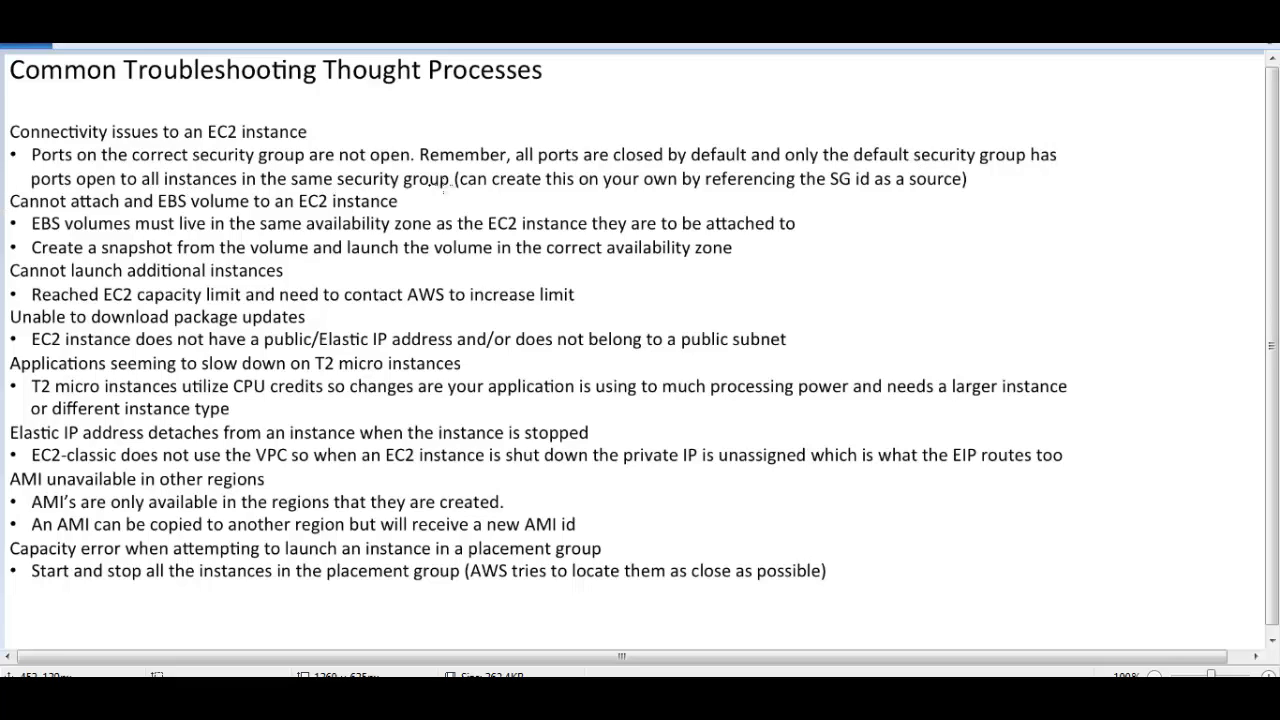
{"action": "mouse_move", "coordinate": [485, 185]}
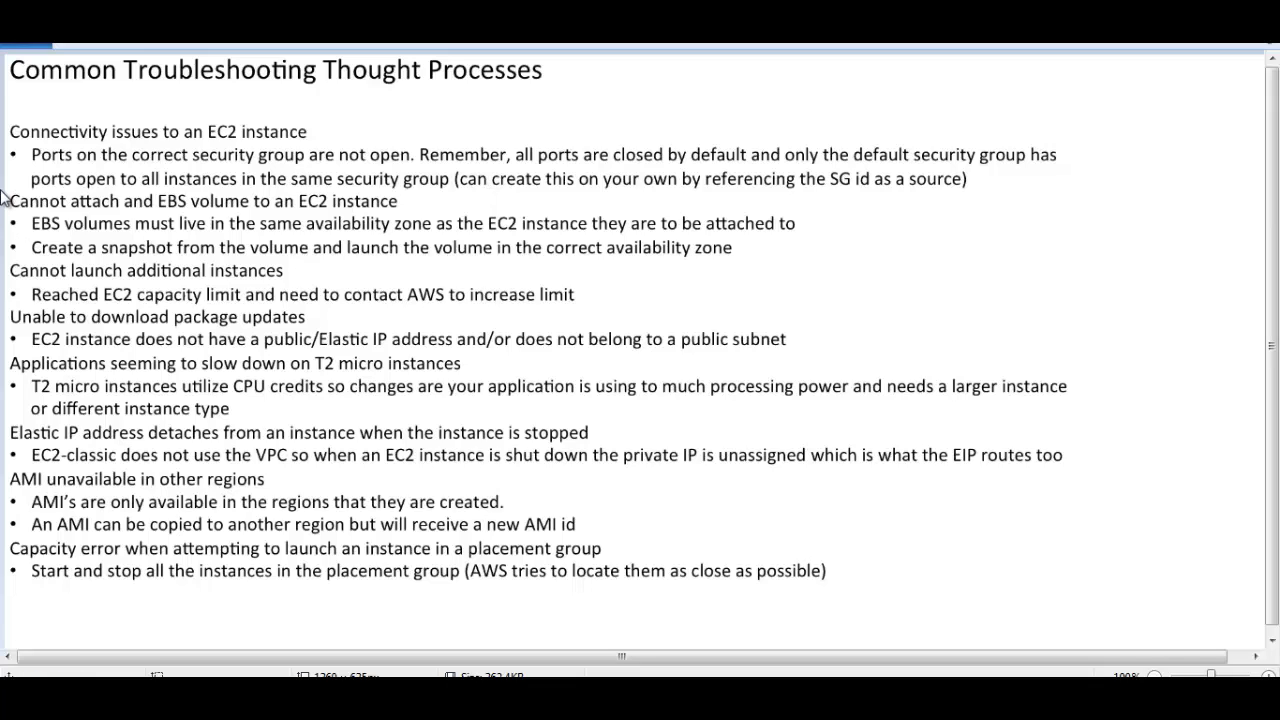
{"action": "mouse_move", "coordinate": [70, 202]}
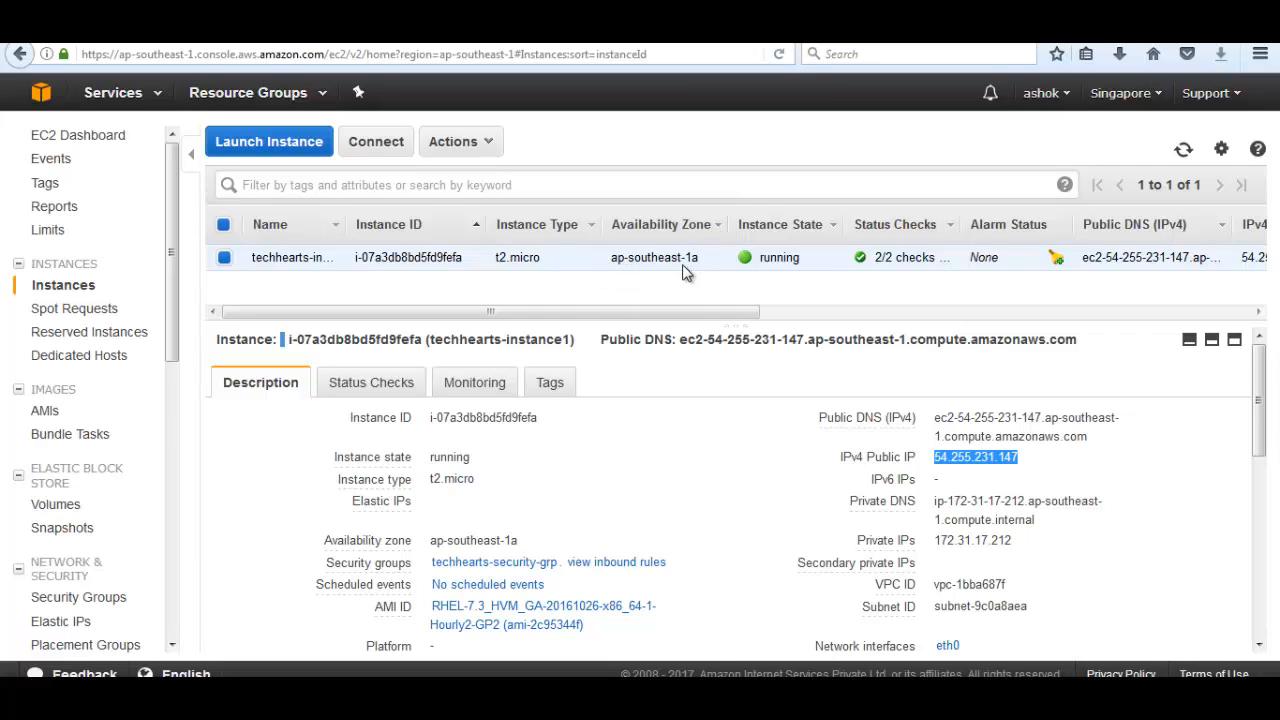
{"action": "mouse_move", "coordinate": [687, 287]}
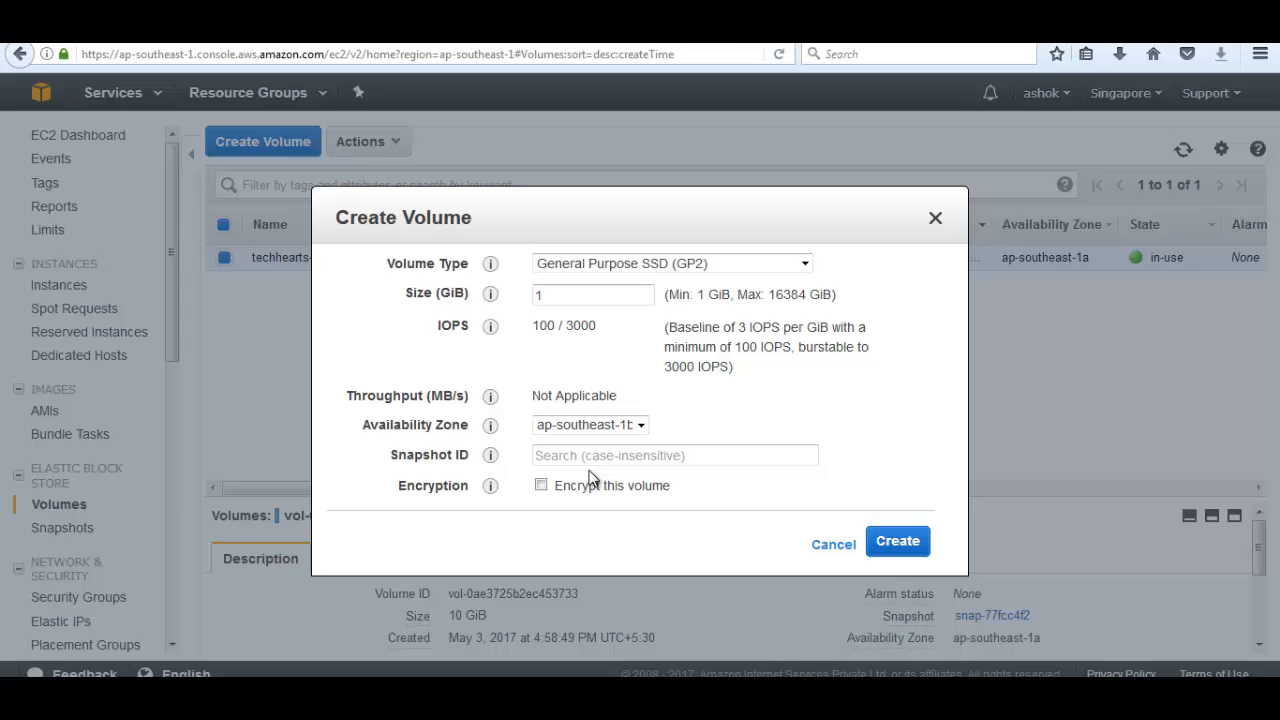
{"action": "mouse_move", "coordinate": [743, 441]}
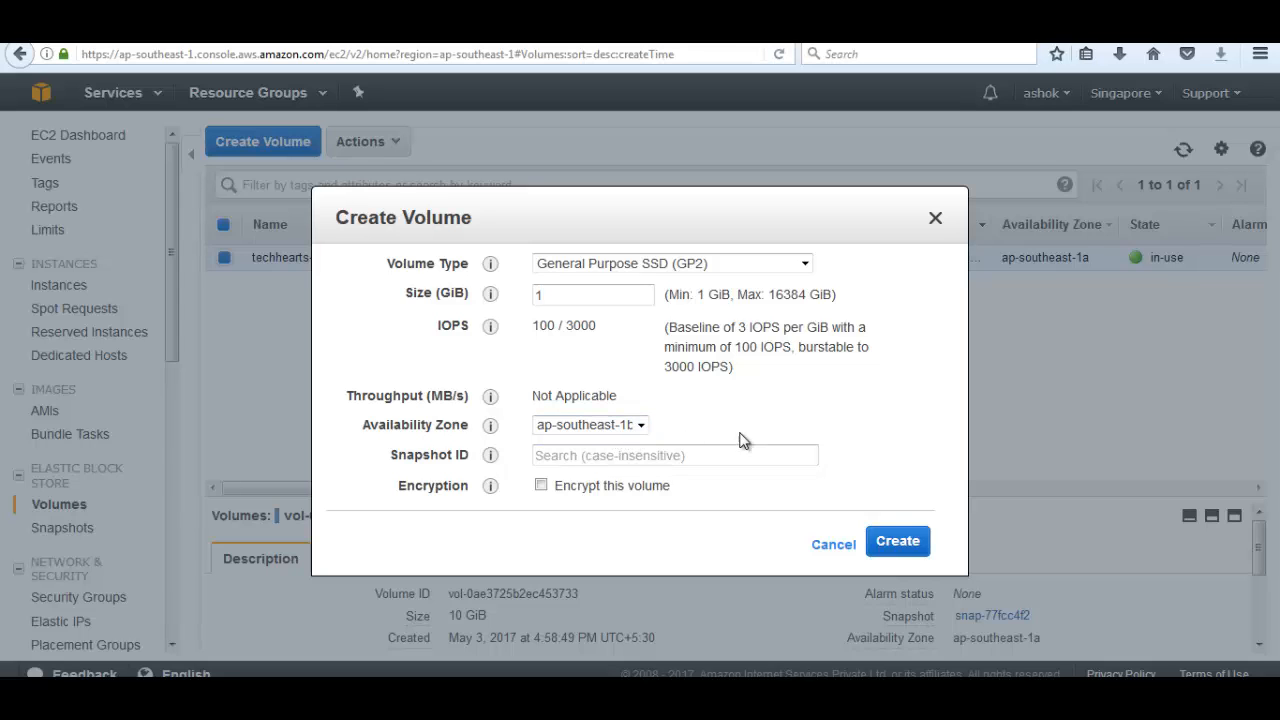
Create the 1 GiB gp2 volume in ap-southeast-1b and select it.
{"action": "left_click", "coordinate": [897, 541]}
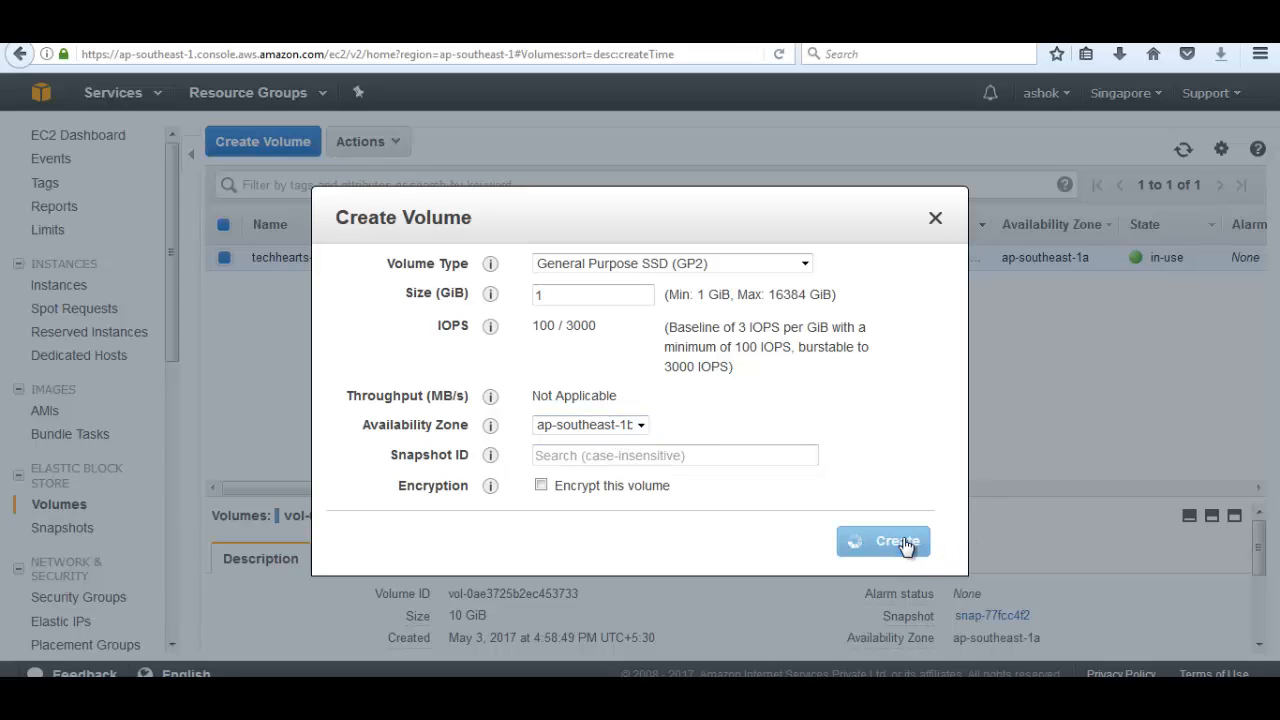
{"action": "left_click", "coordinate": [883, 541]}
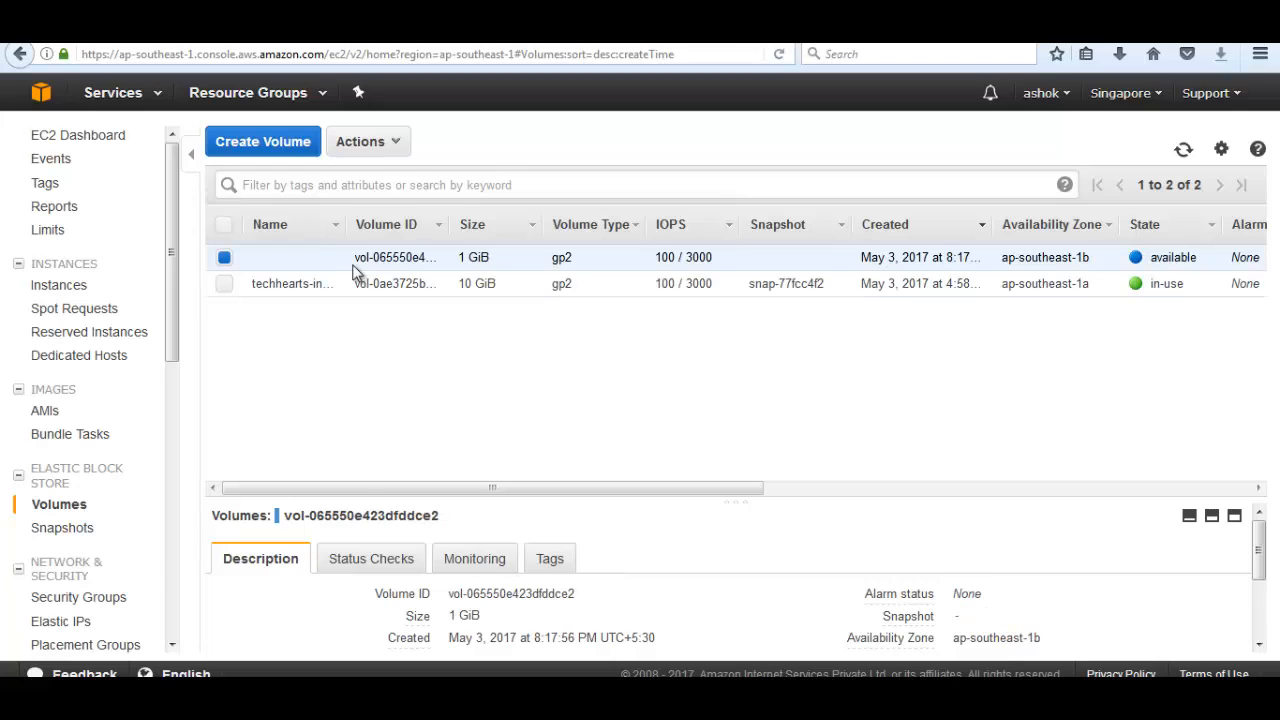
Try attaching the 1 GiB volume, find no eligible instance, and cancel.
{"action": "left_click", "coordinate": [367, 141]}
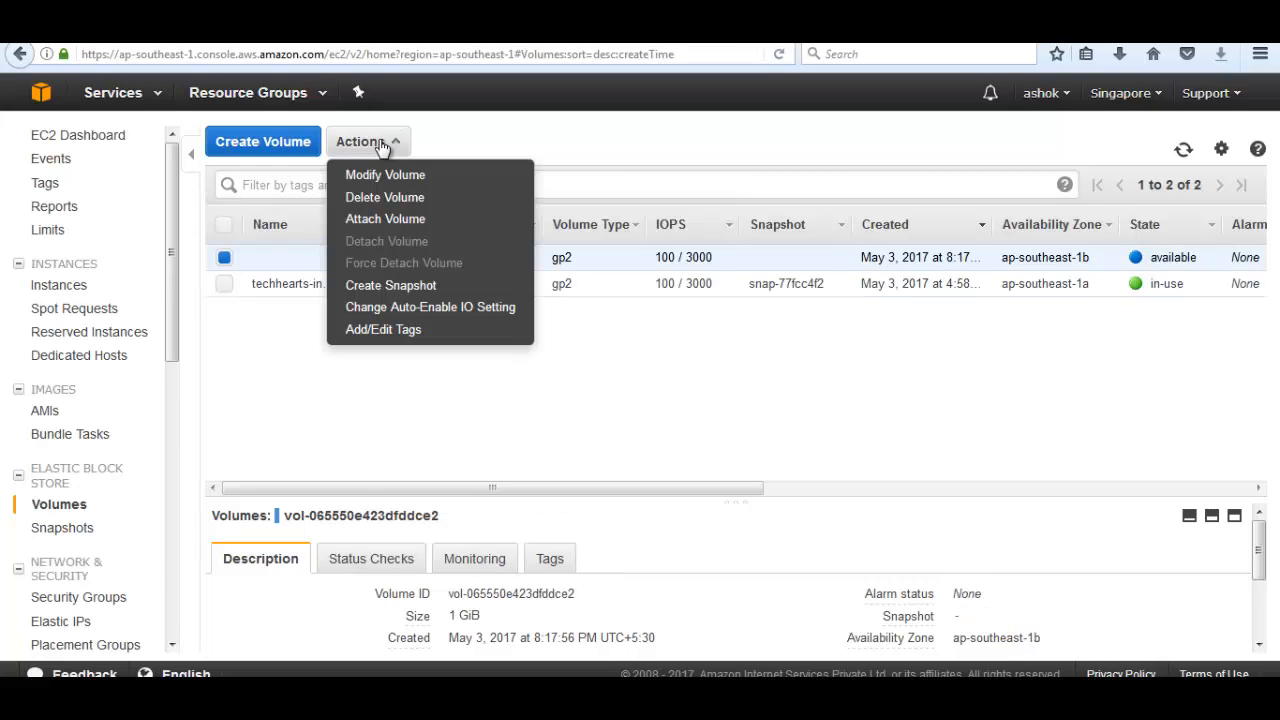
{"action": "left_click", "coordinate": [385, 218]}
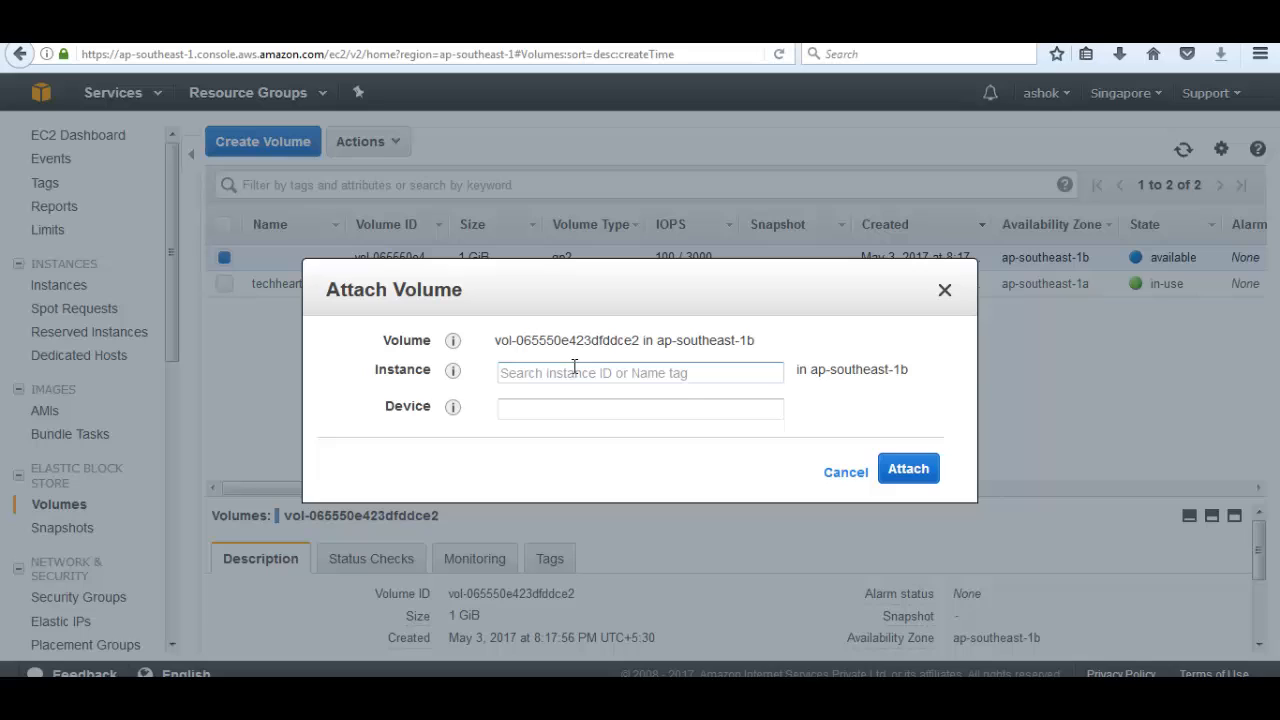
{"action": "left_click", "coordinate": [639, 372]}
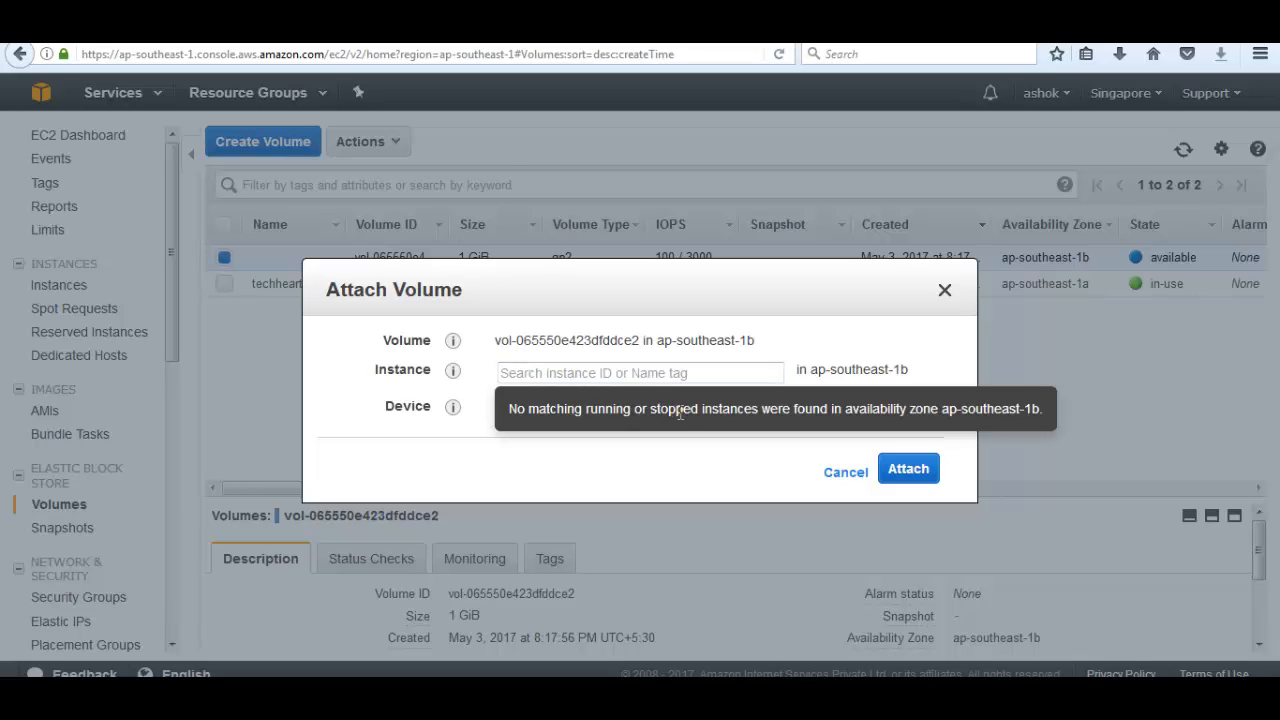
{"action": "mouse_move", "coordinate": [943, 443]}
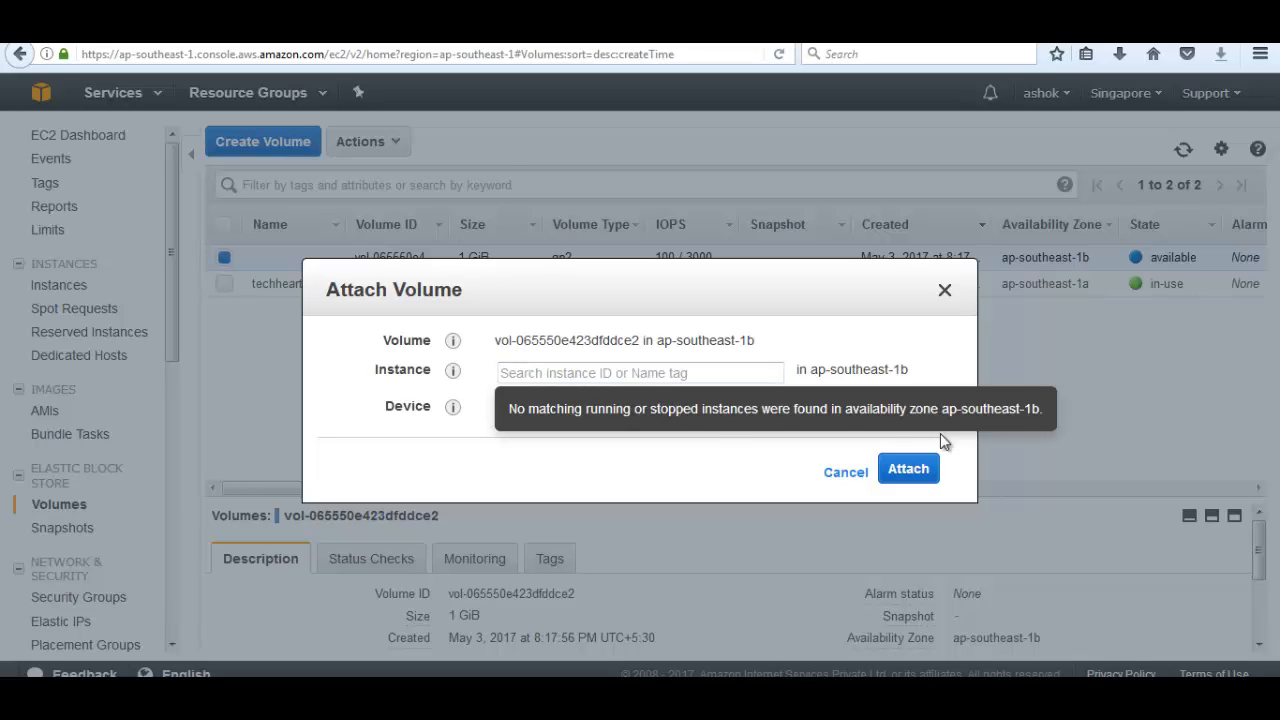
{"action": "left_click", "coordinate": [845, 471]}
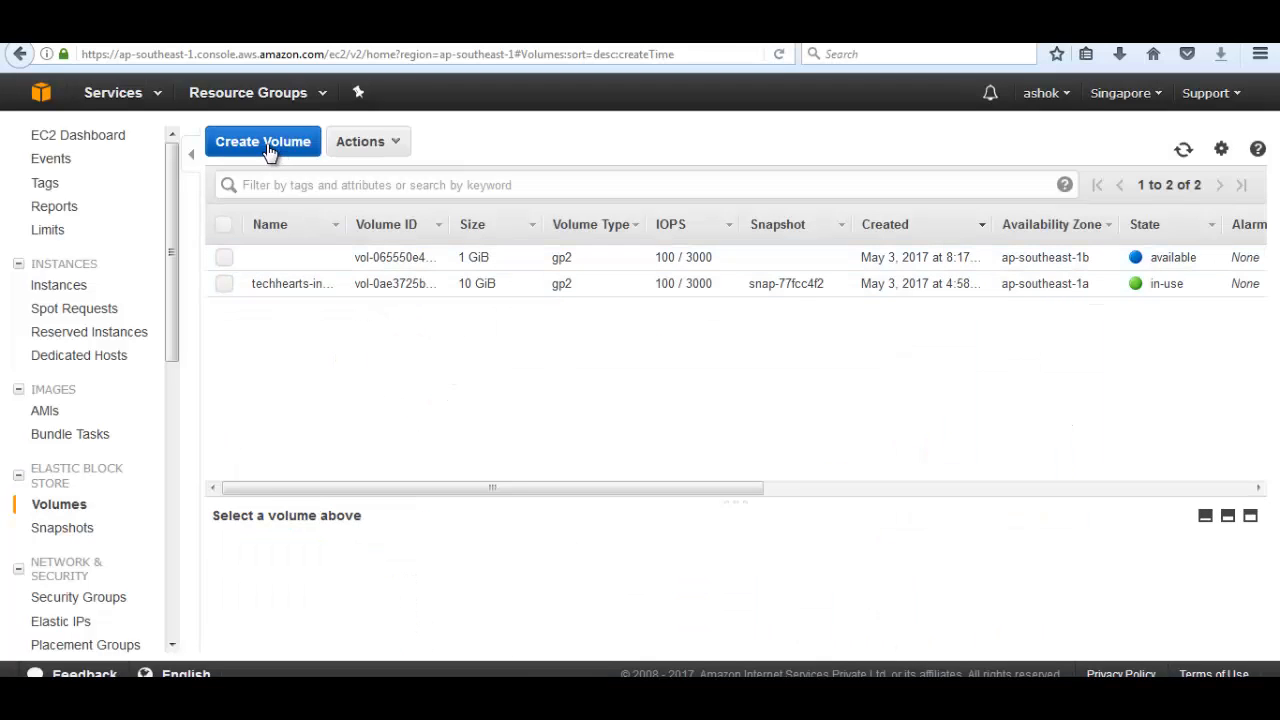
Create a 2 GiB volume in ap-southeast-1a.
{"action": "left_click", "coordinate": [263, 141]}
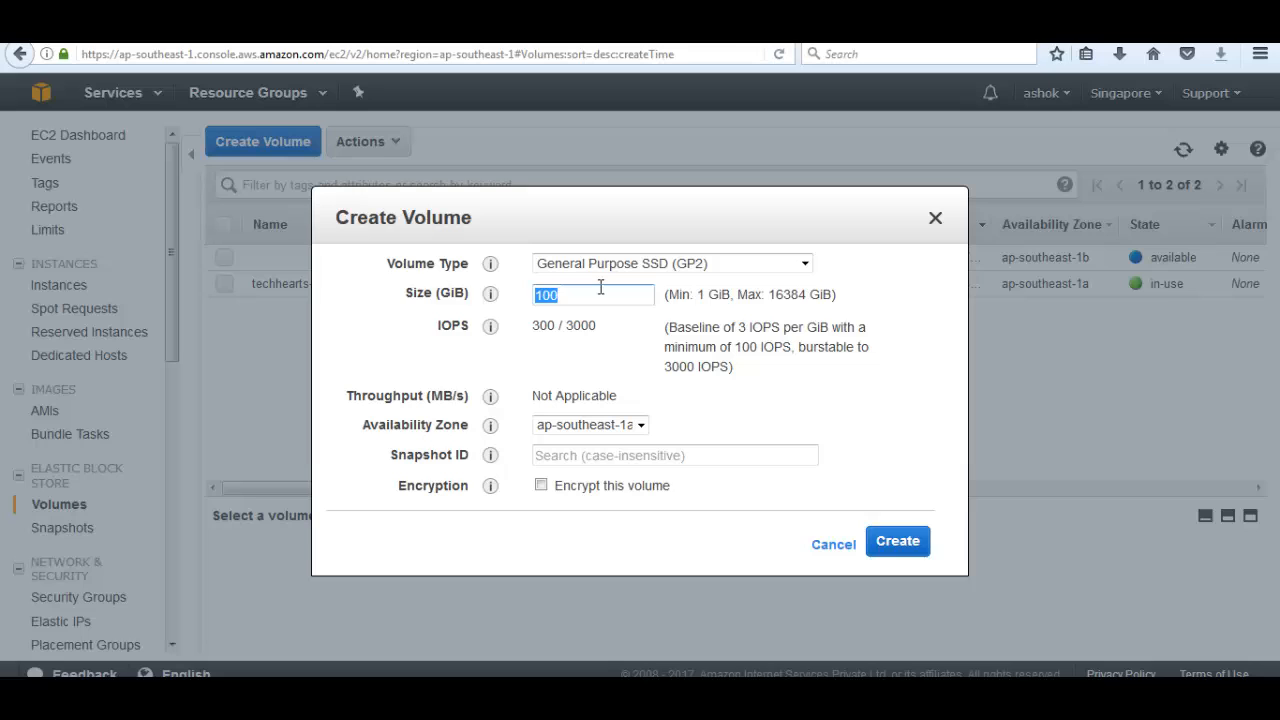
{"action": "type", "text": "2"}
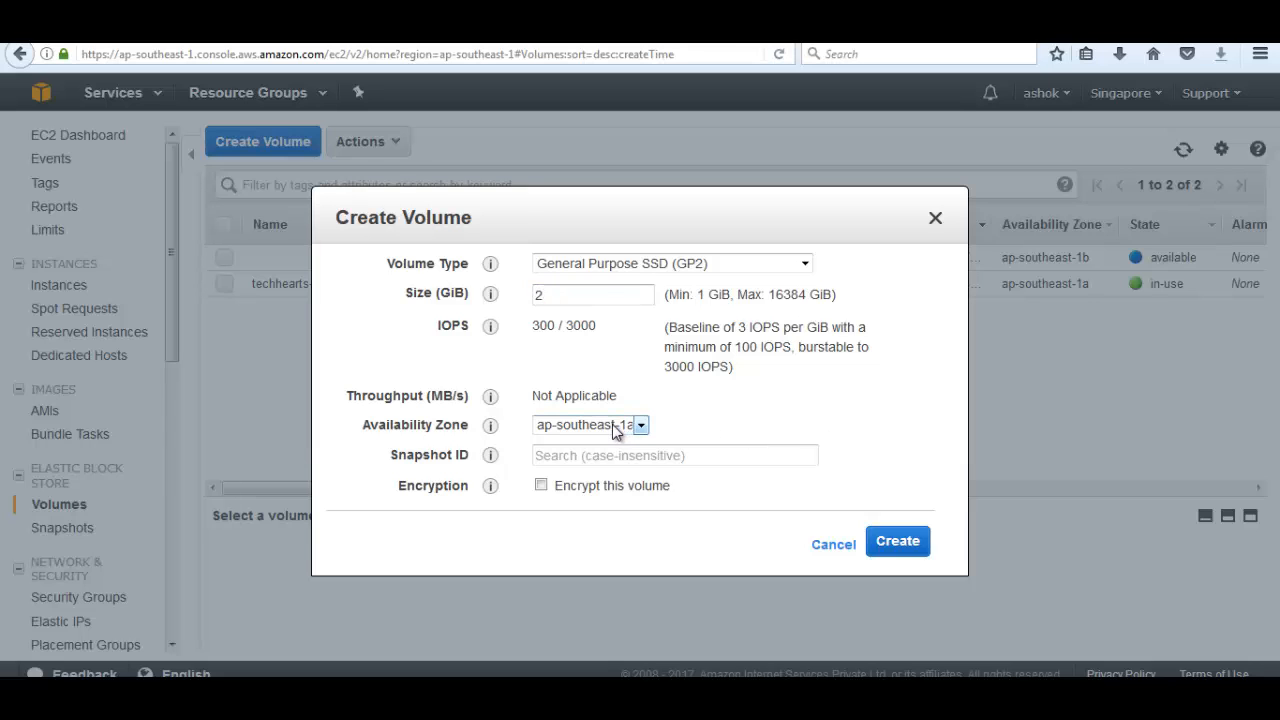
{"action": "left_click", "coordinate": [896, 541]}
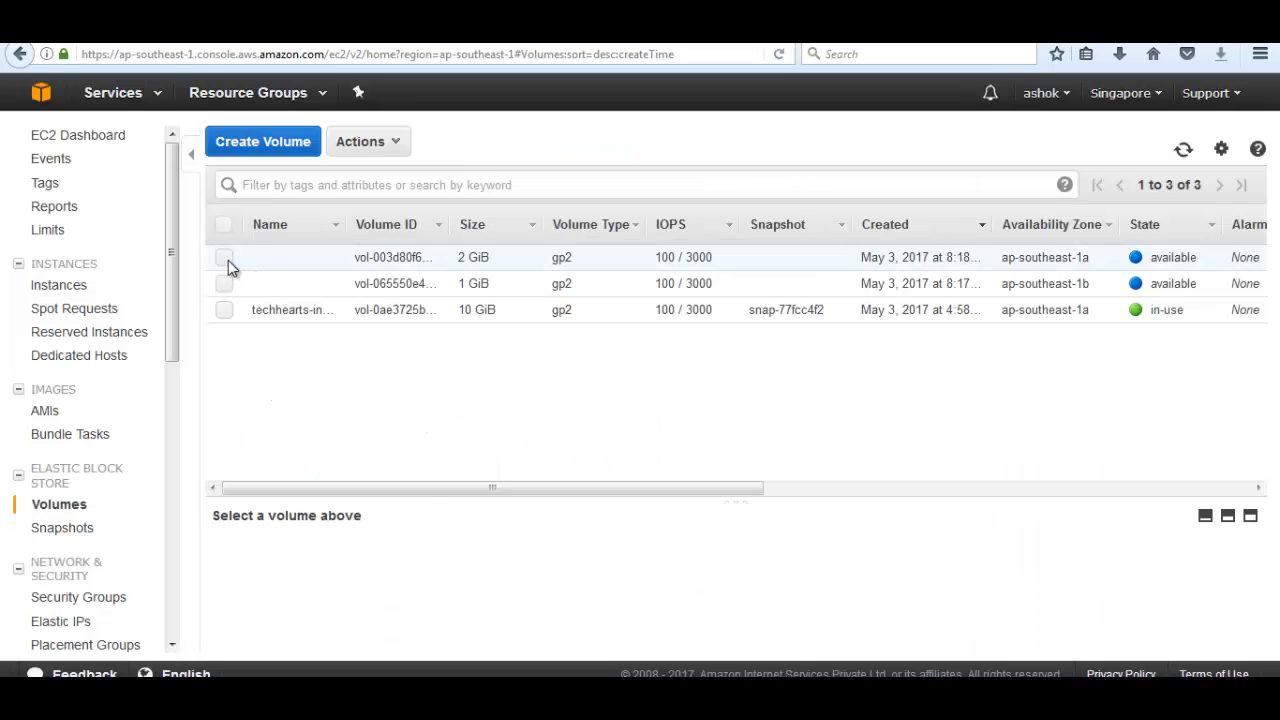
Attach the 2 GiB volume to techhearts-instance1 as /dev/sdf.
{"action": "left_click", "coordinate": [224, 257]}
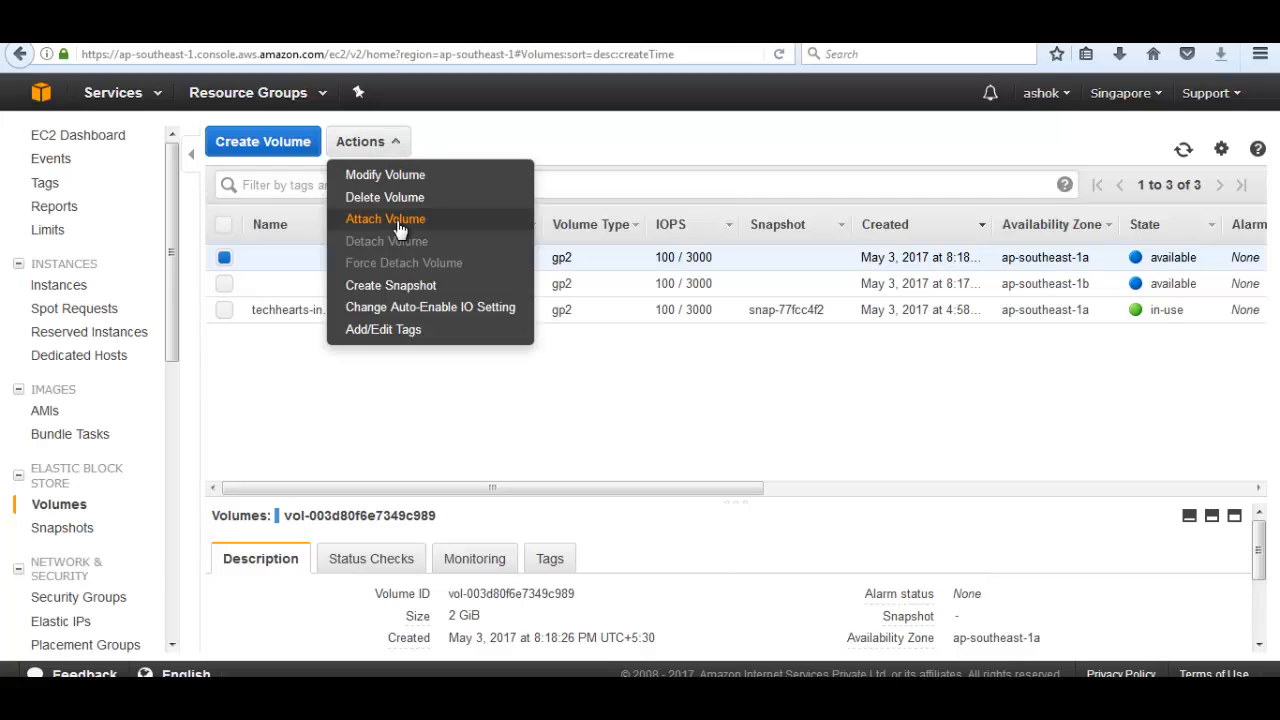
{"action": "left_click", "coordinate": [385, 219]}
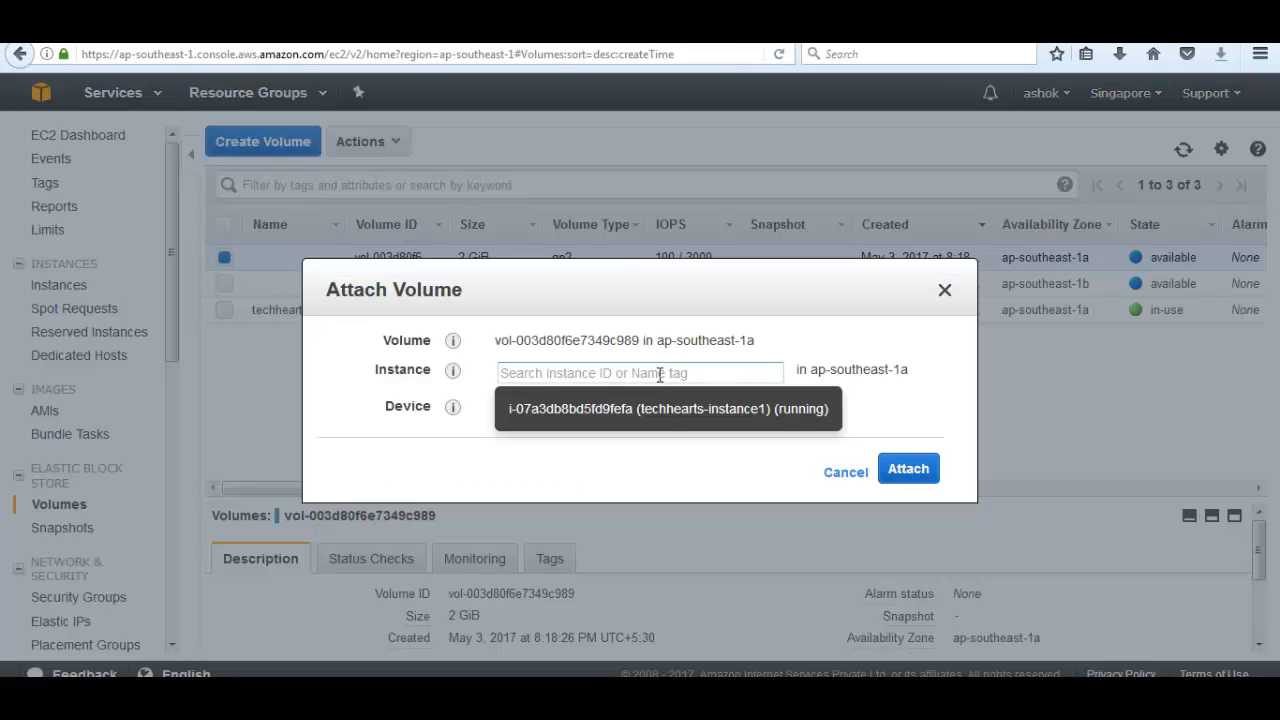
{"action": "left_click", "coordinate": [667, 408]}
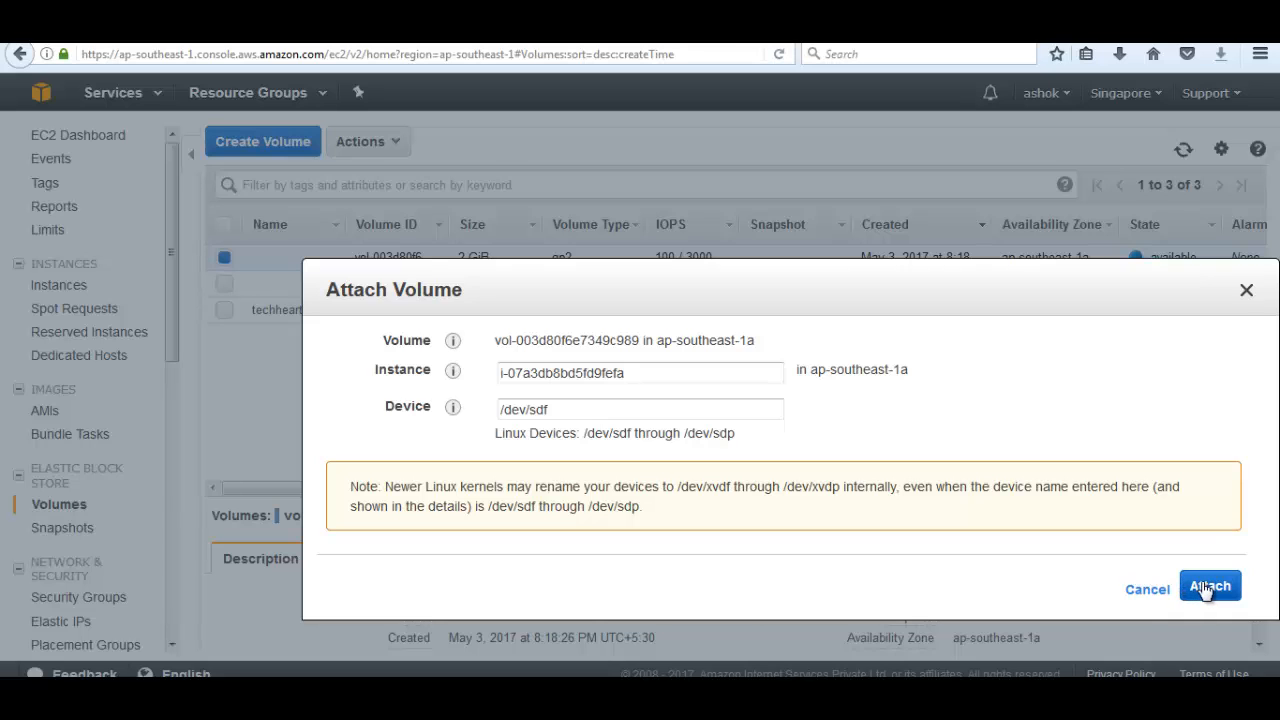
{"action": "left_click", "coordinate": [1209, 586]}
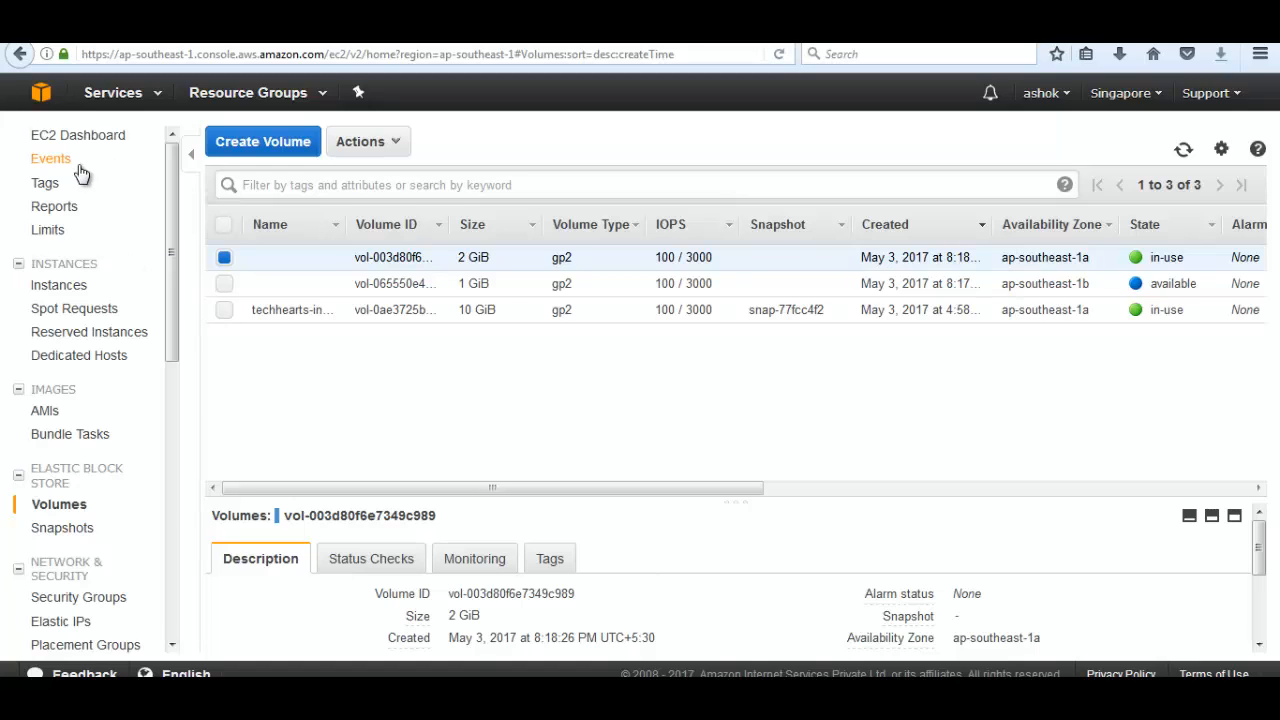
View EC2 Limits and highlight the 20 running On-Demand instances limit.
{"action": "left_click", "coordinate": [48, 229]}
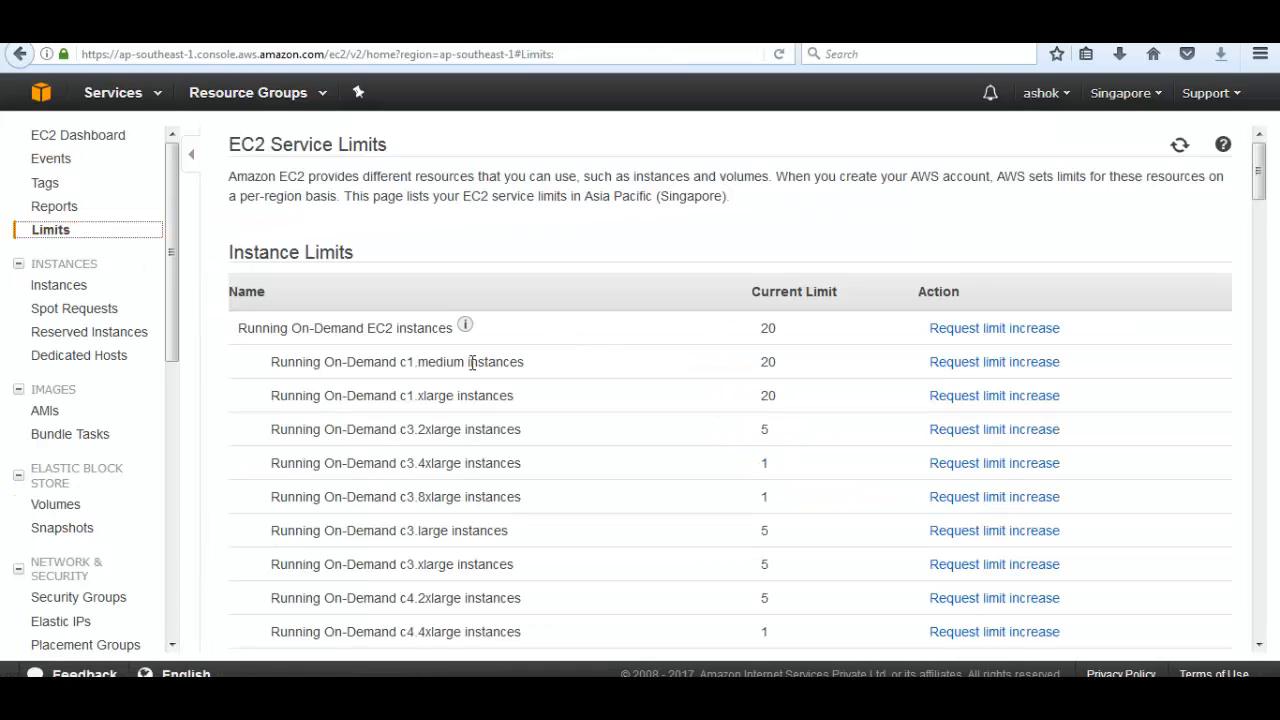
{"action": "double_click", "coordinate": [767, 328]}
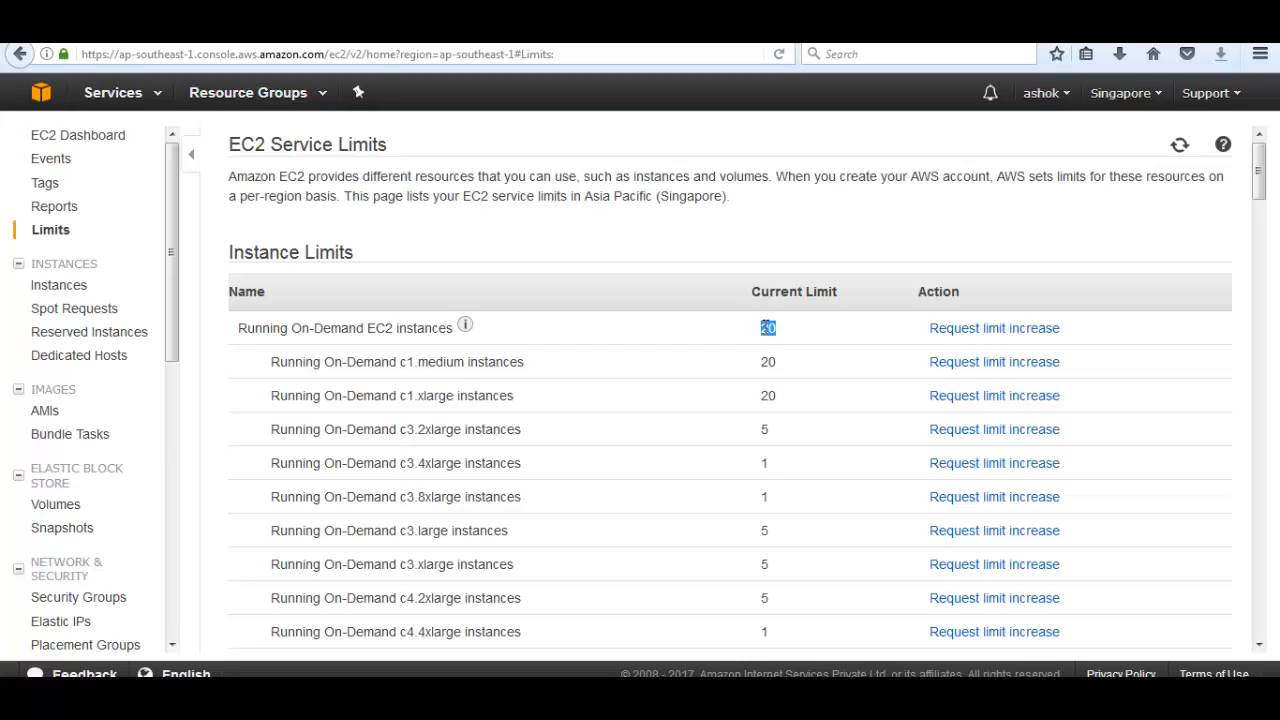
{"action": "mouse_move", "coordinate": [589, 328]}
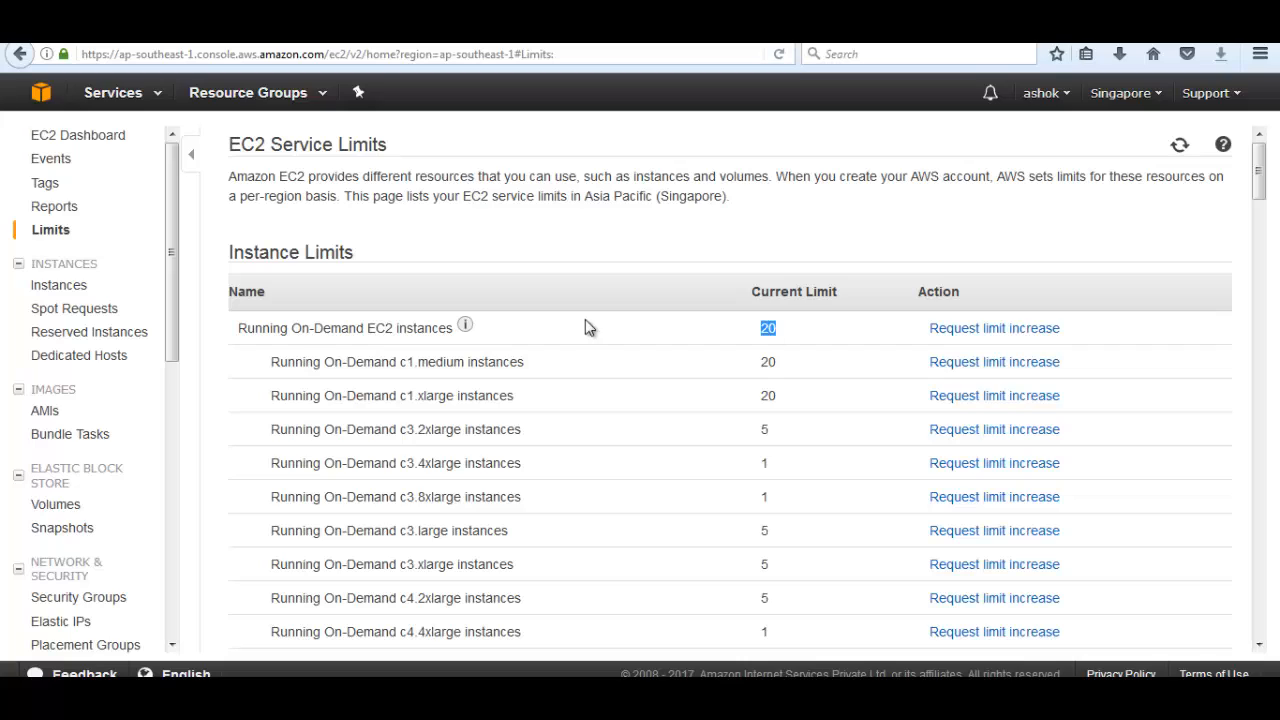
{"action": "mouse_move", "coordinate": [994, 328]}
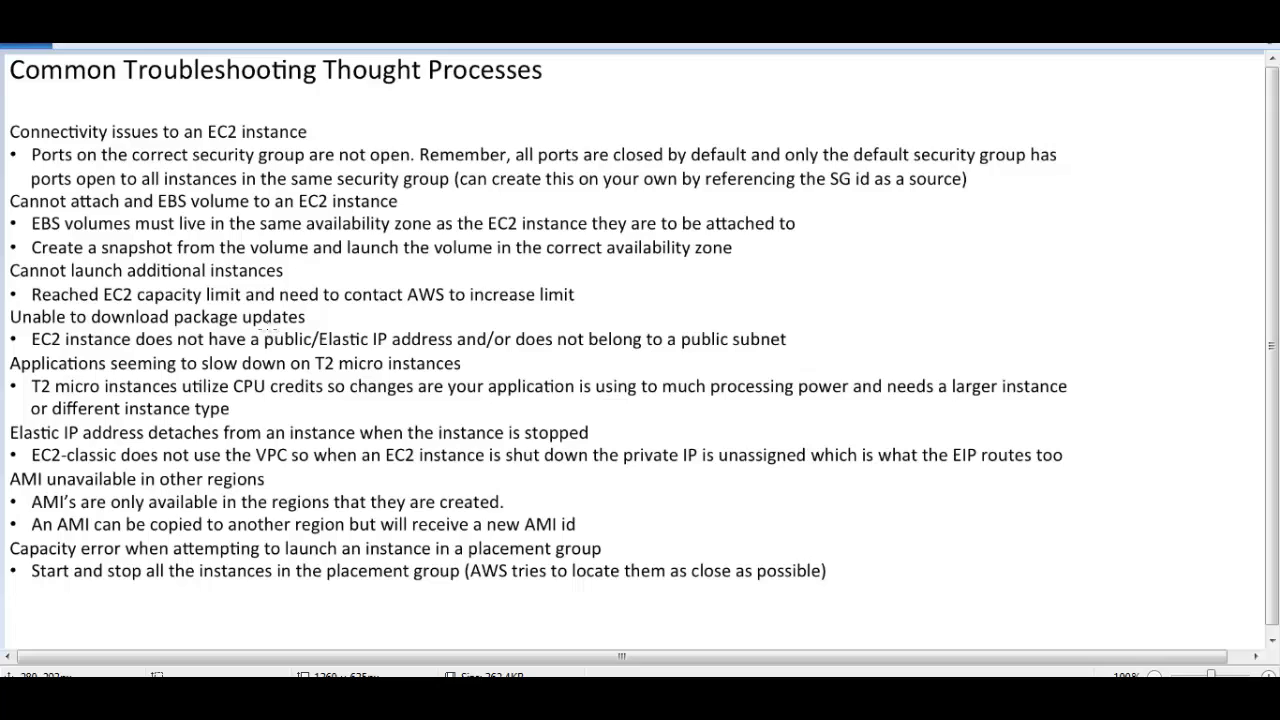
{"action": "mouse_move", "coordinate": [250, 355]}
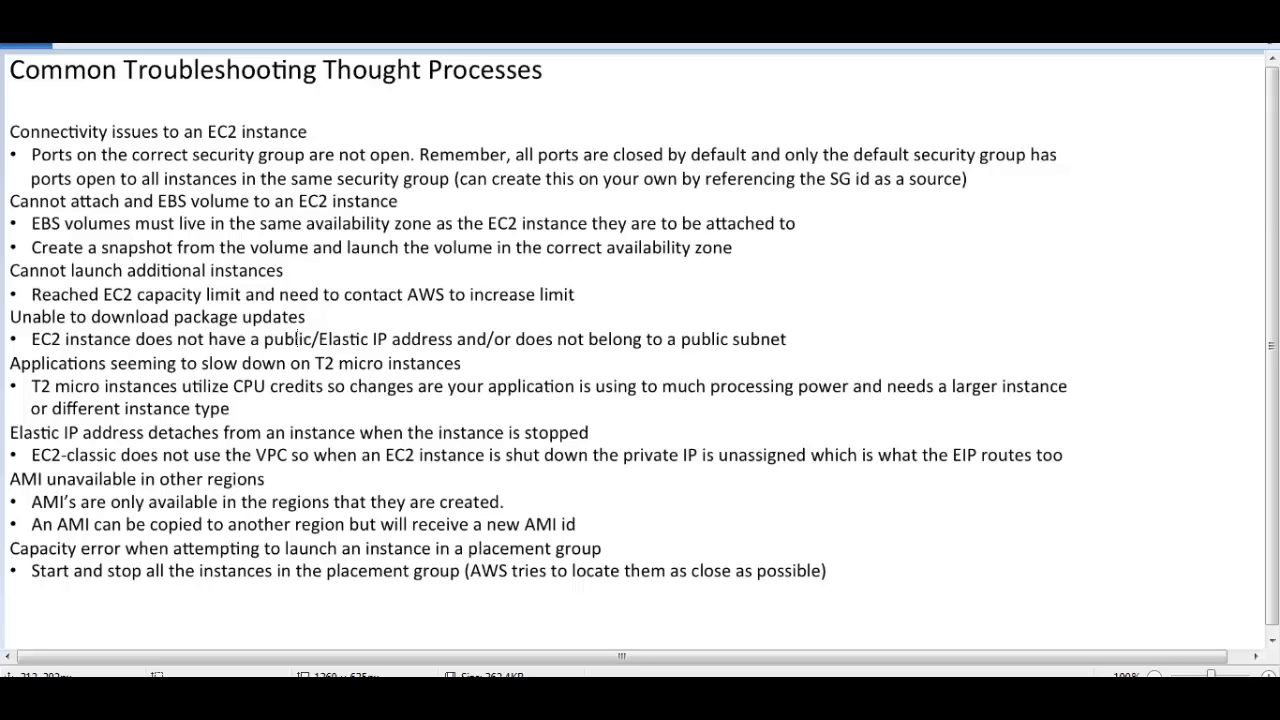
{"action": "mouse_move", "coordinate": [283, 355]}
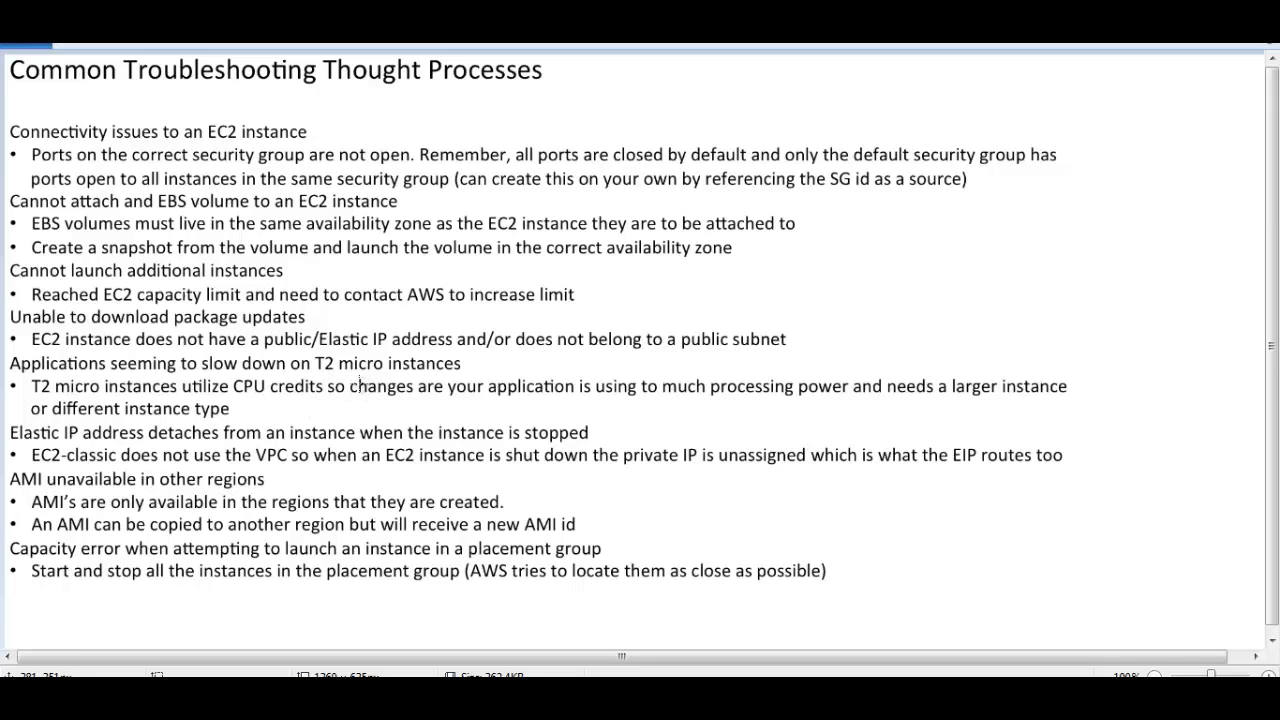
{"action": "mouse_move", "coordinate": [350, 387]}
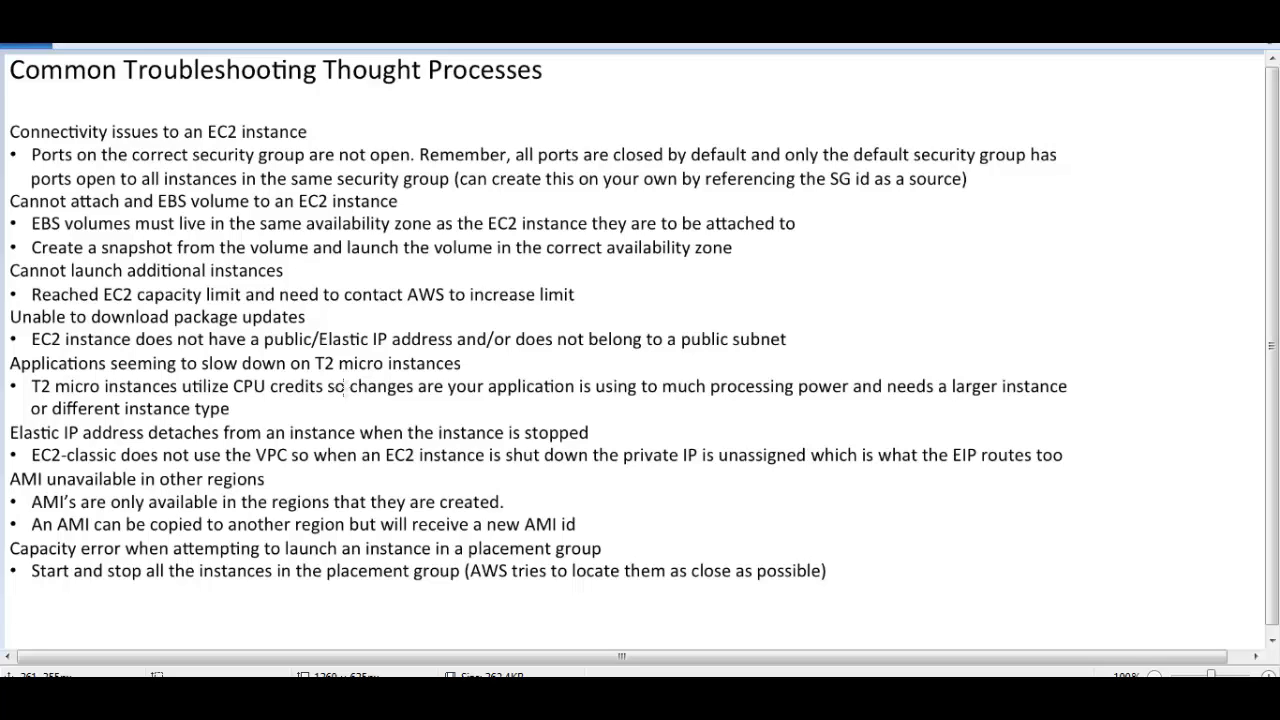
{"action": "mouse_move", "coordinate": [148, 408]}
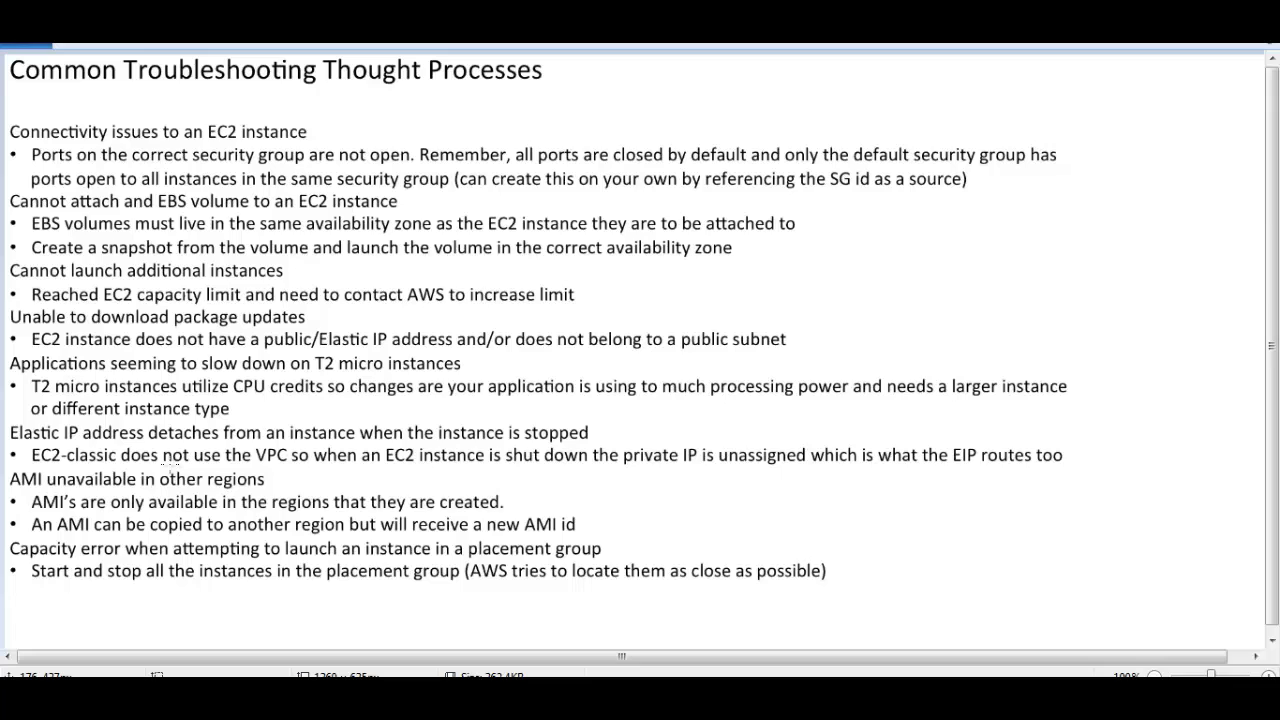
{"action": "mouse_move", "coordinate": [8, 454]}
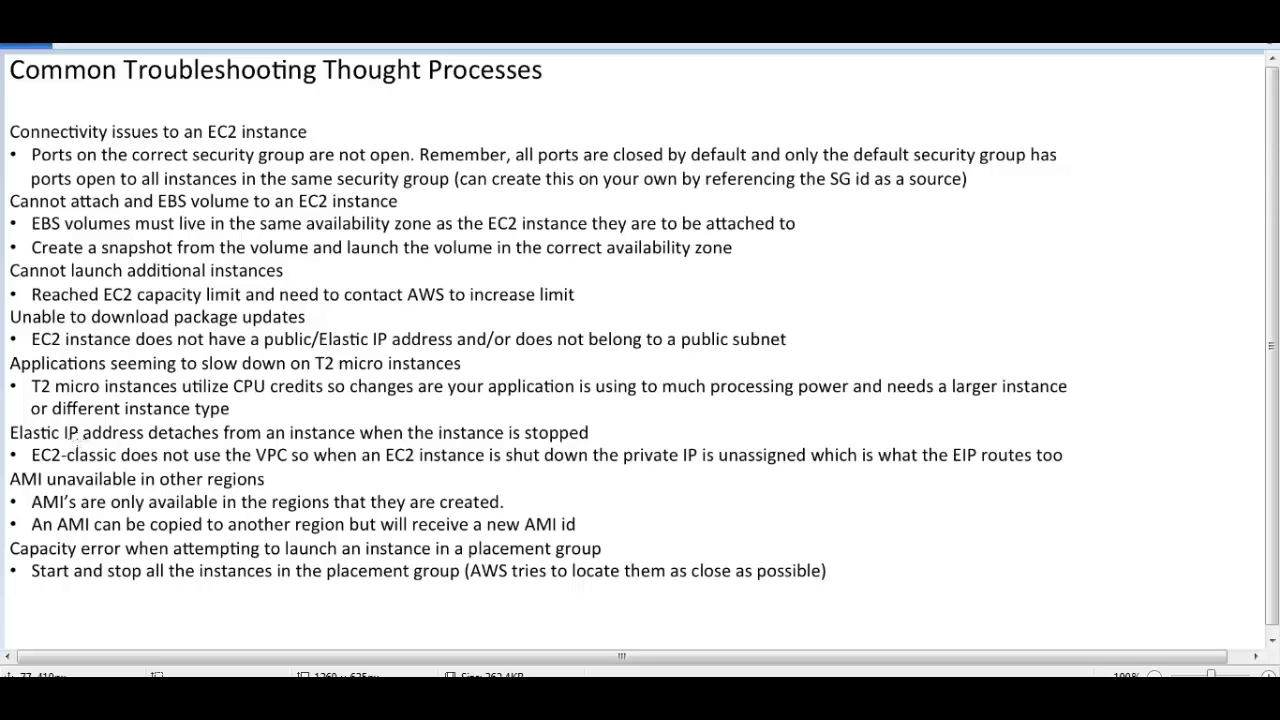
{"action": "mouse_move", "coordinate": [172, 442]}
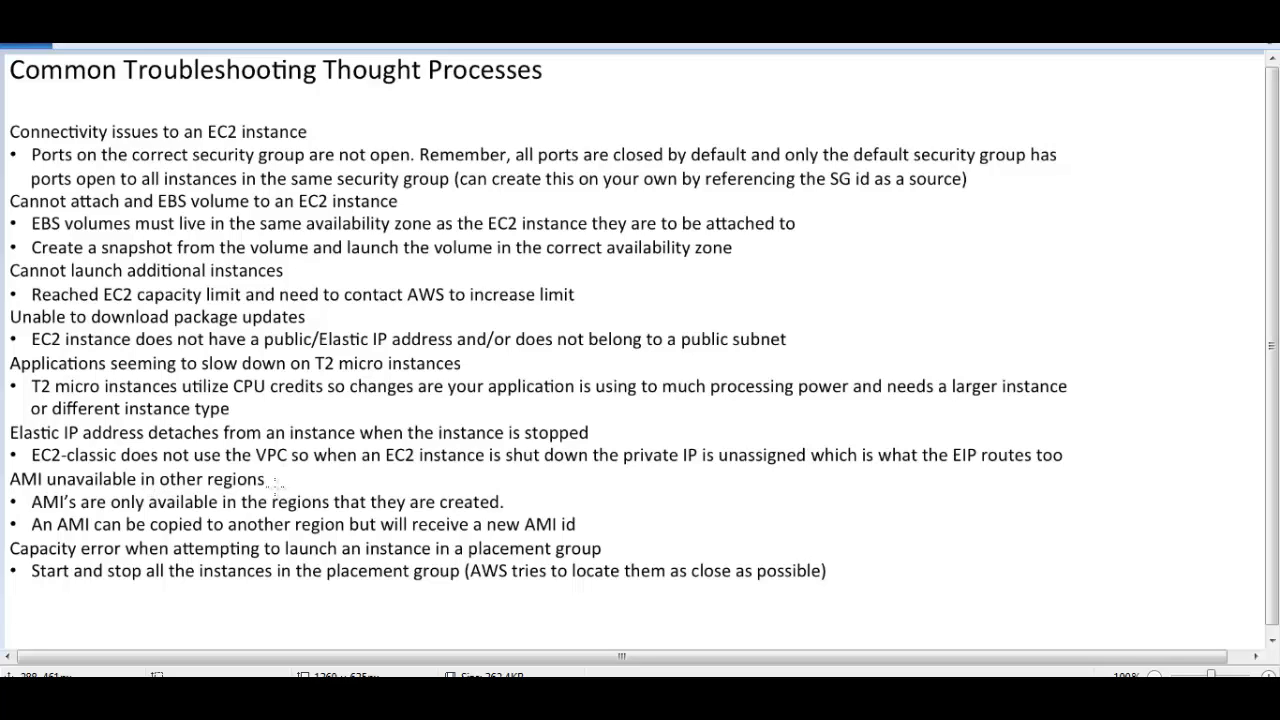
{"action": "mouse_move", "coordinate": [60, 460]}
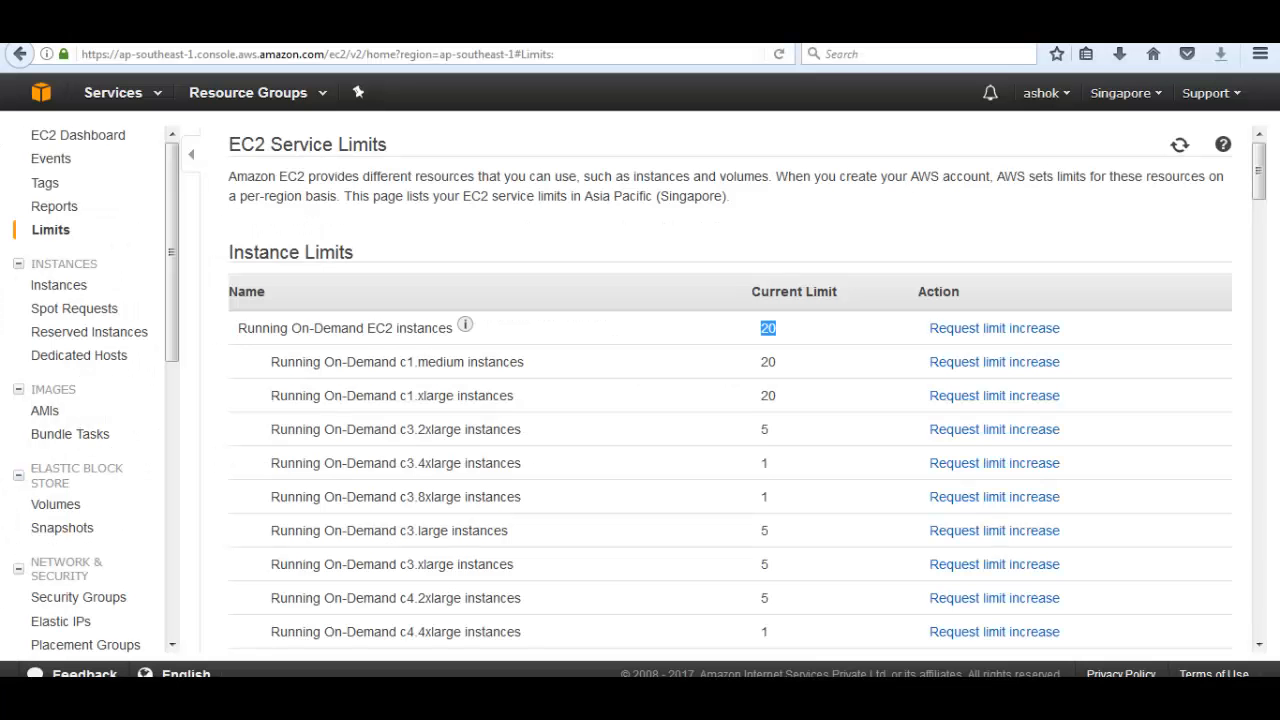
Start launching a new instance and switch its tenancy from Dedicated back to Shared.
{"action": "left_click", "coordinate": [58, 285]}
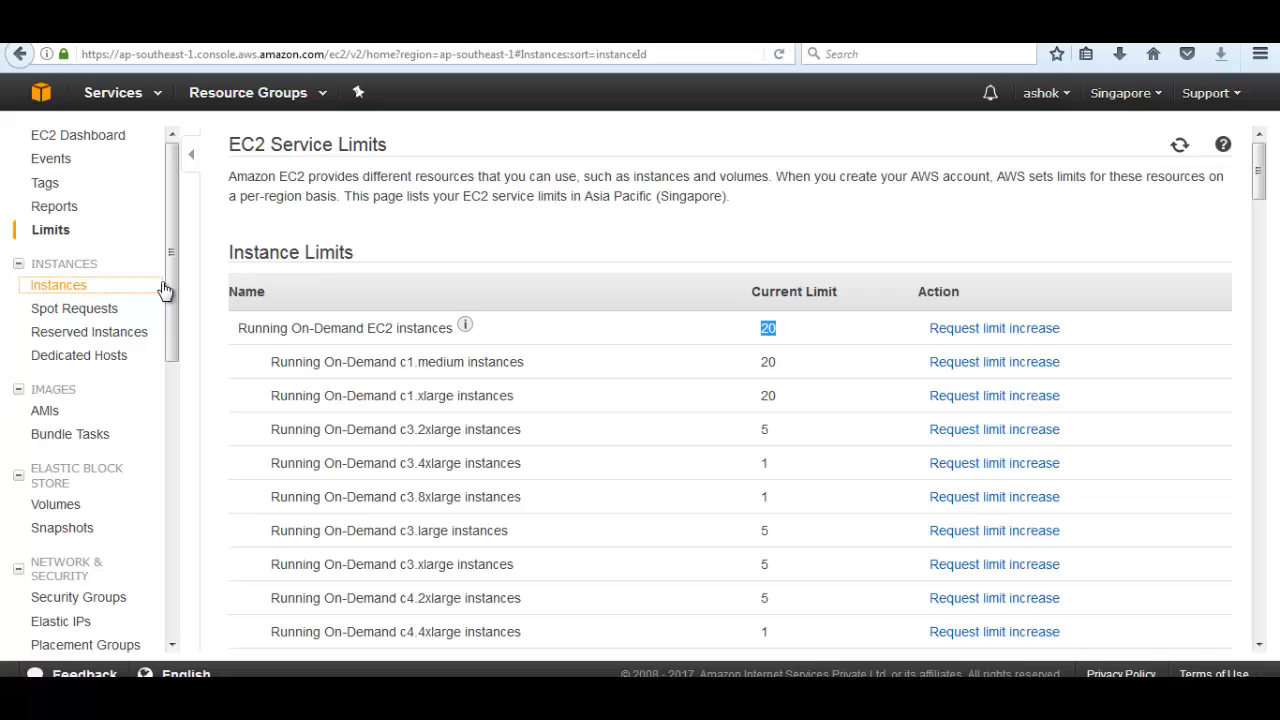
{"action": "left_click", "coordinate": [58, 285]}
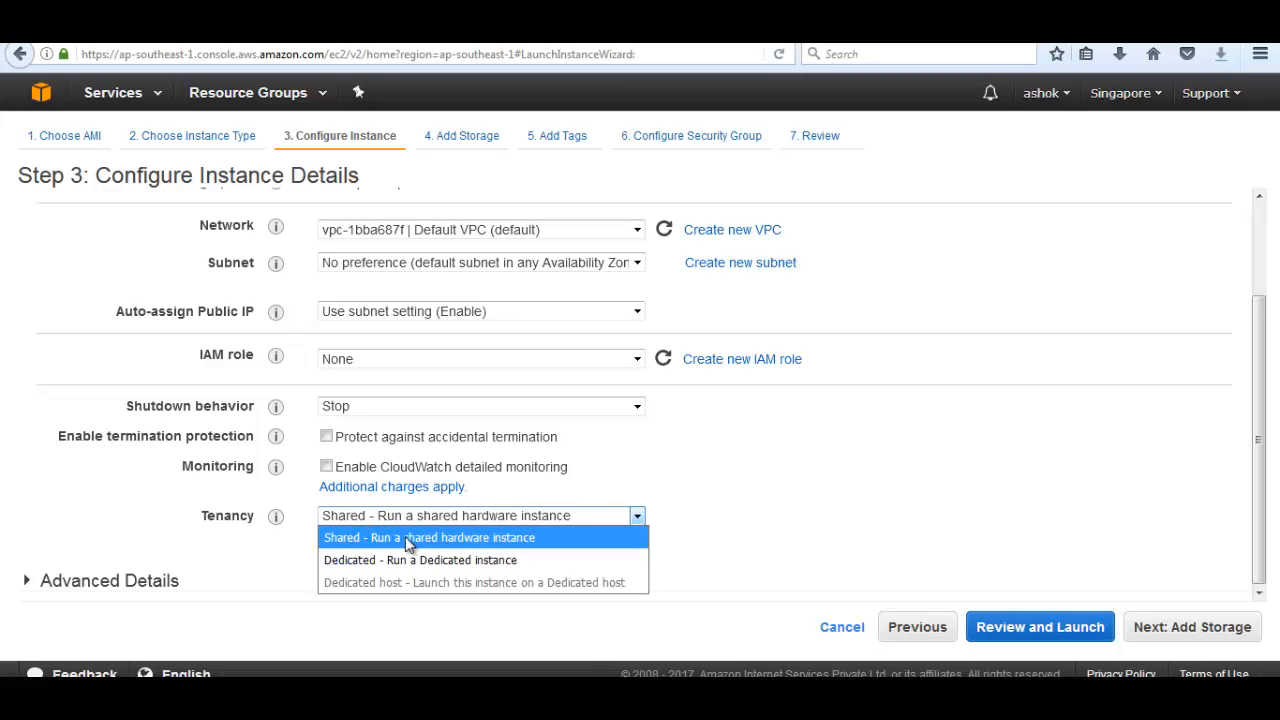
{"action": "mouse_move", "coordinate": [375, 559]}
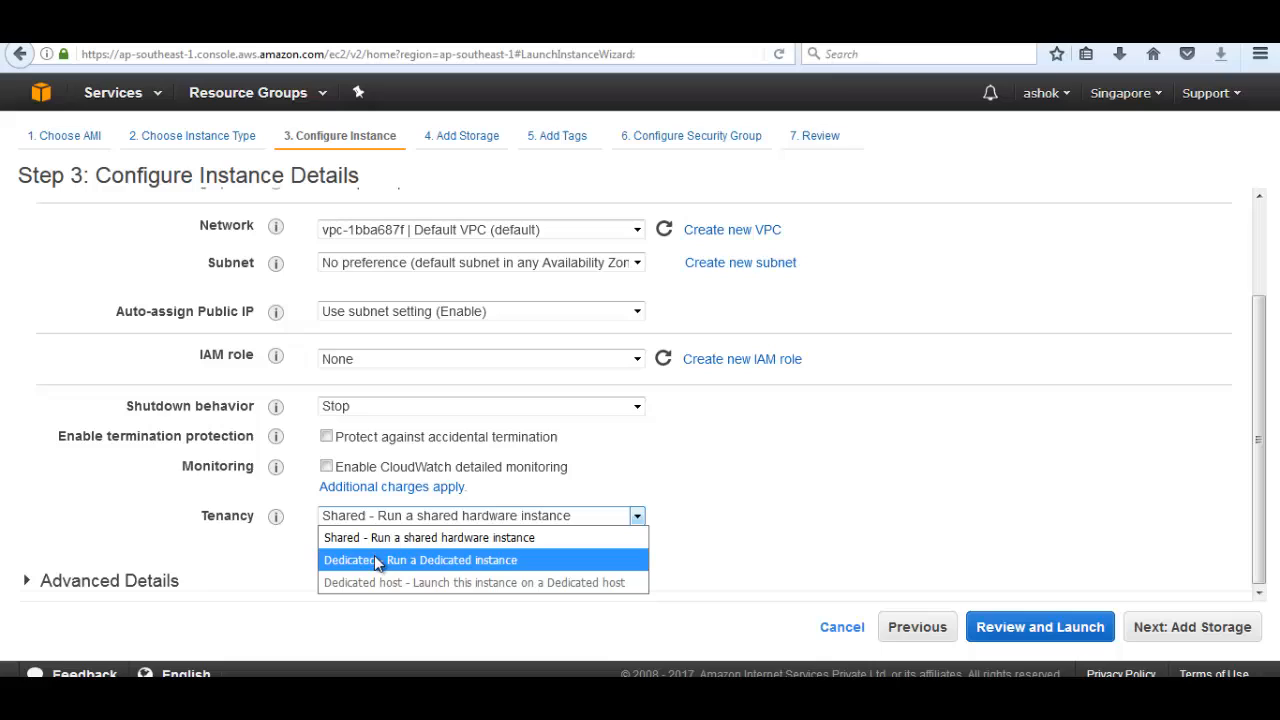
{"action": "left_click", "coordinate": [420, 560]}
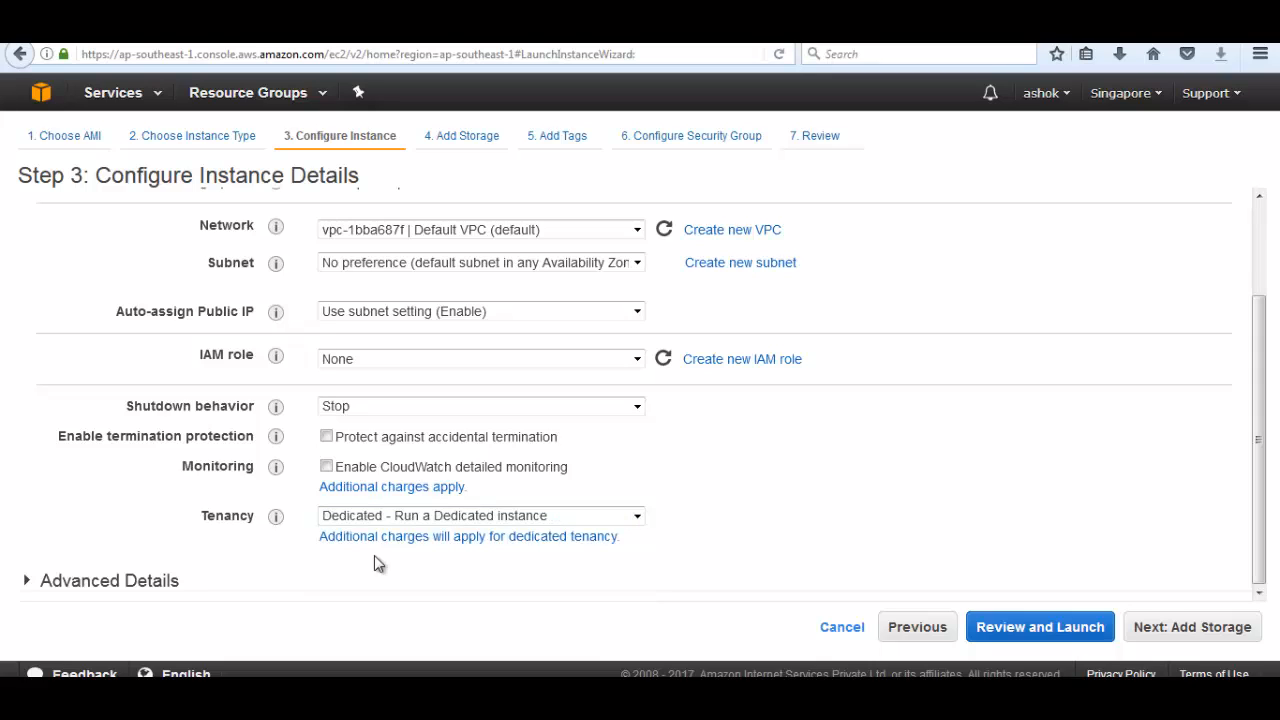
{"action": "left_click", "coordinate": [480, 515]}
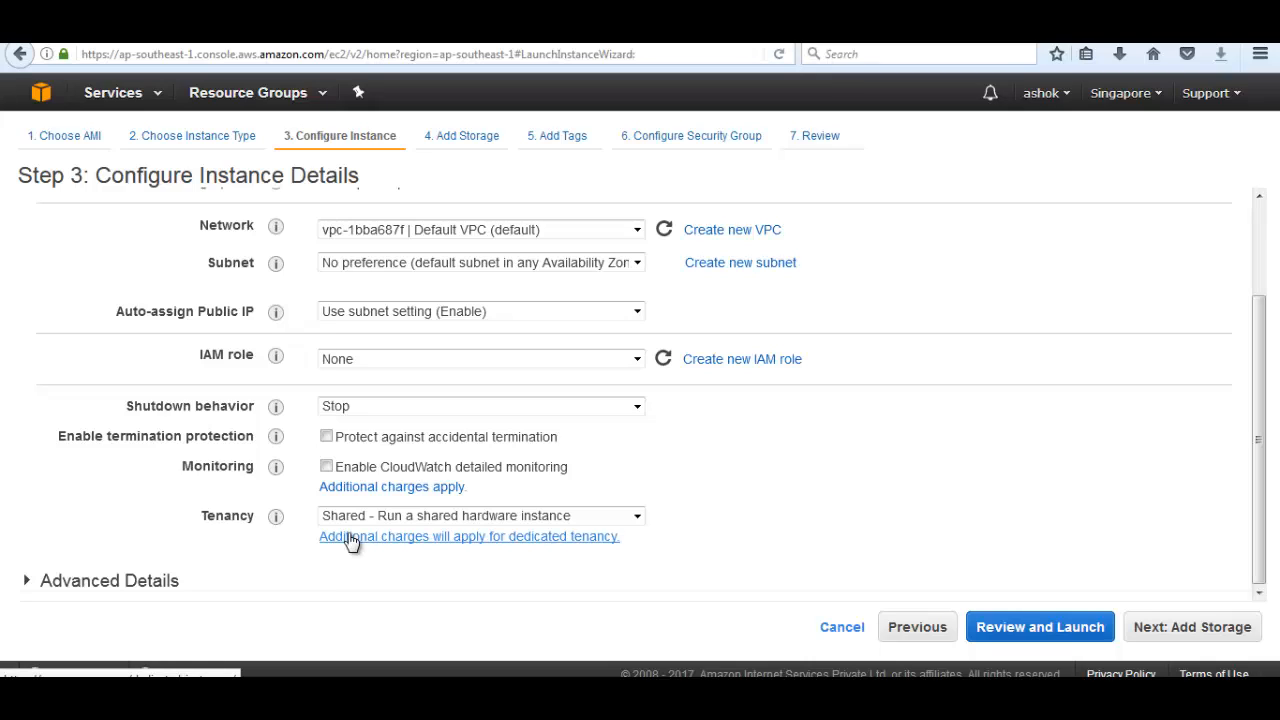
{"action": "mouse_move", "coordinate": [490, 553]}
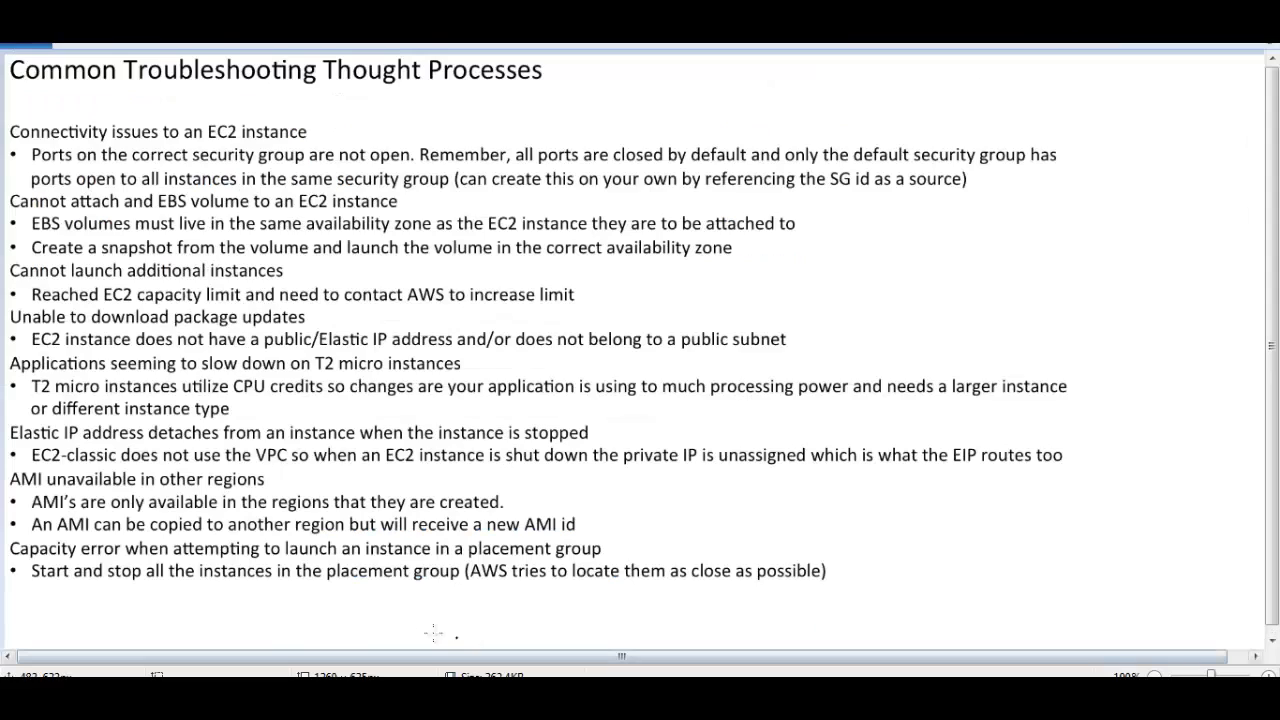
{"action": "mouse_move", "coordinate": [237, 607]}
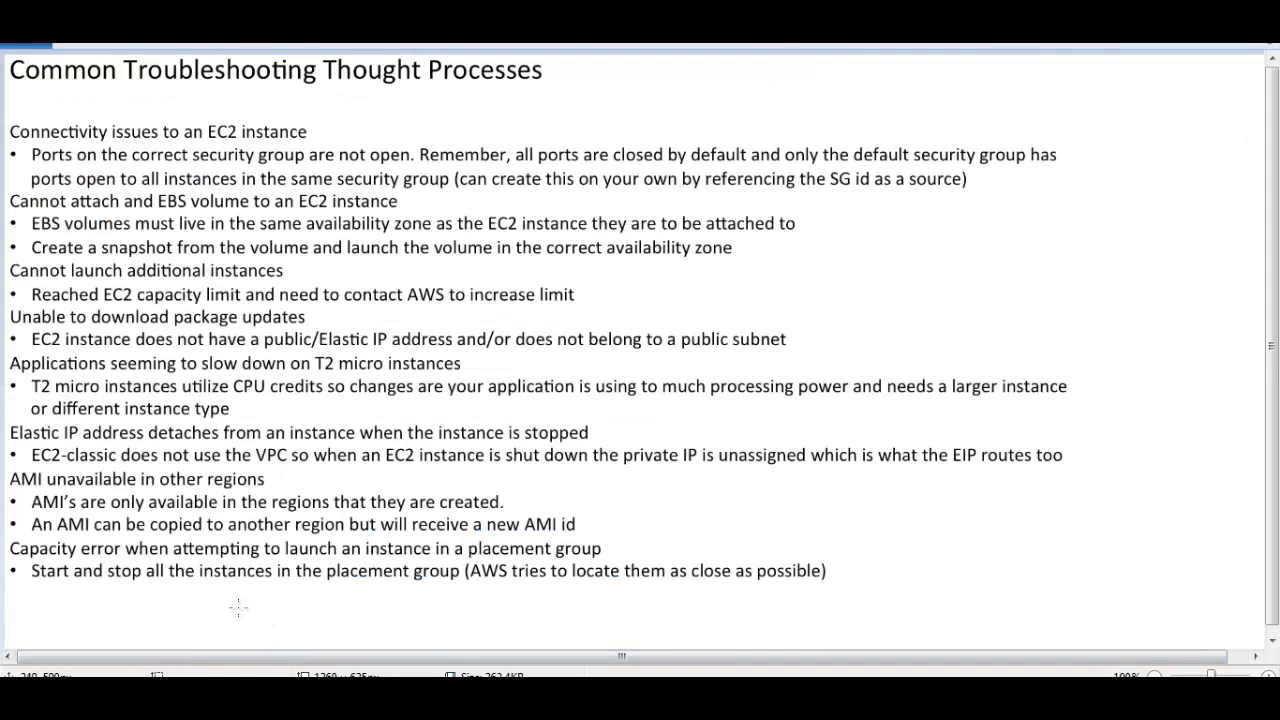